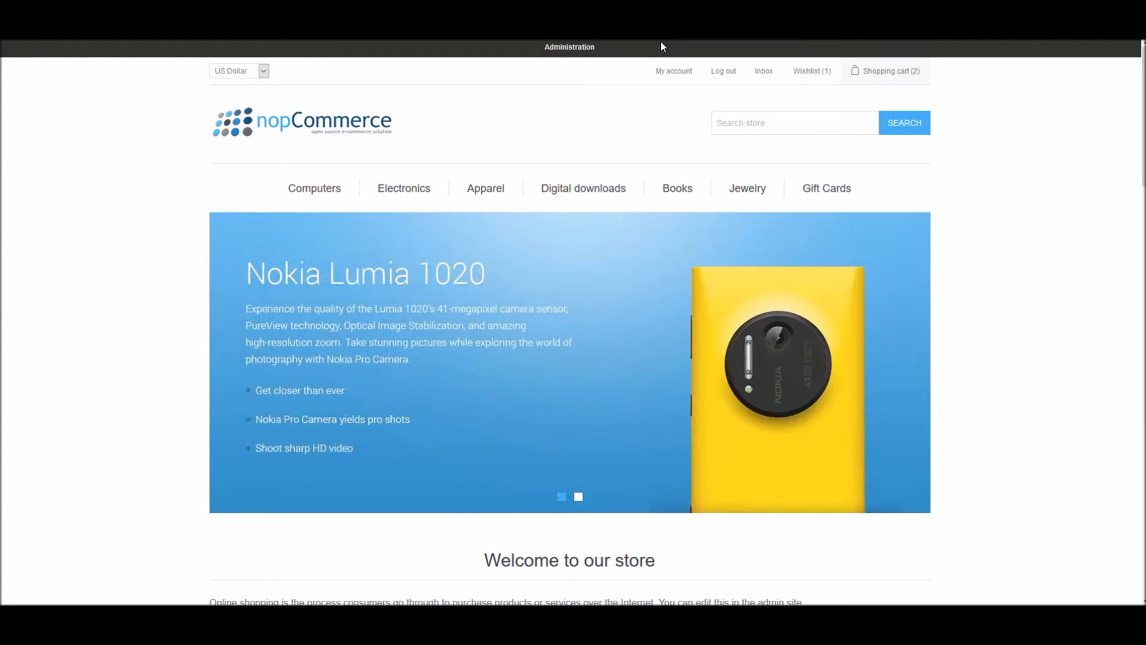
Open All settings (advanced) in the admin and enter name filter DisplayMiniProfilerInPublicStore
click(577, 495)
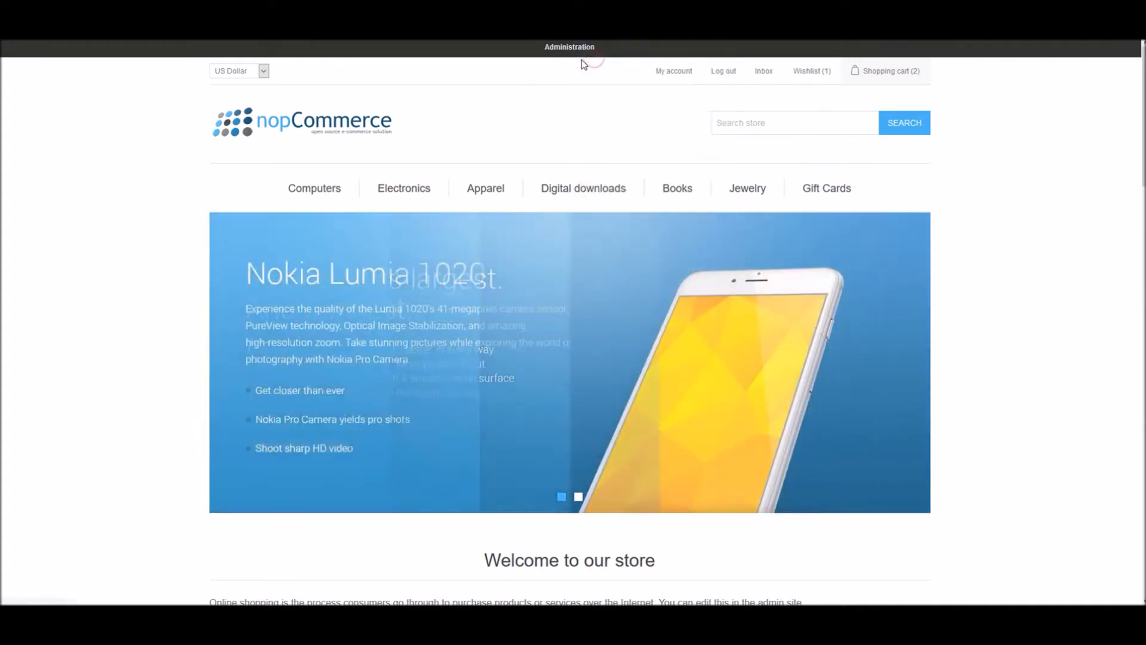
click(568, 47)
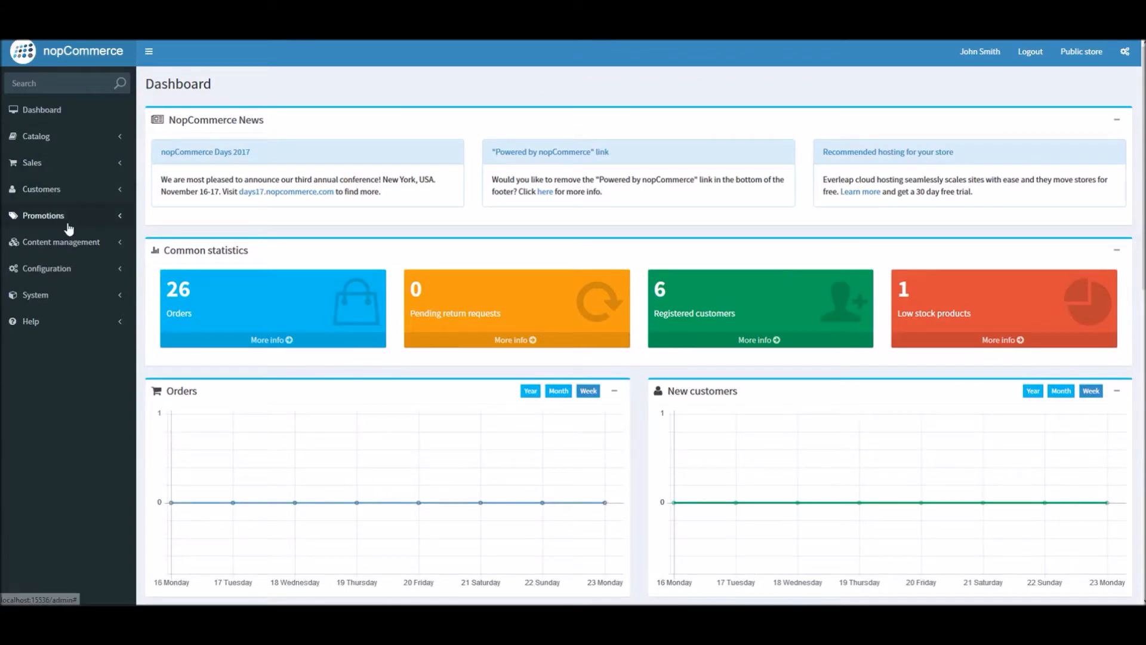
click(46, 268)
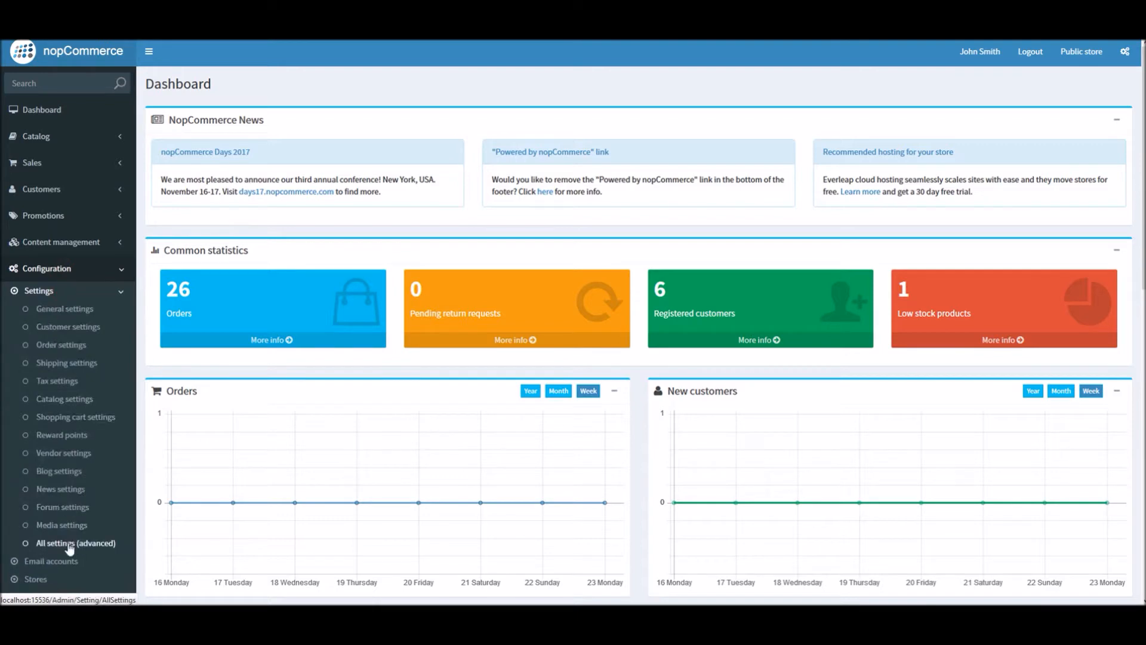
click(75, 542)
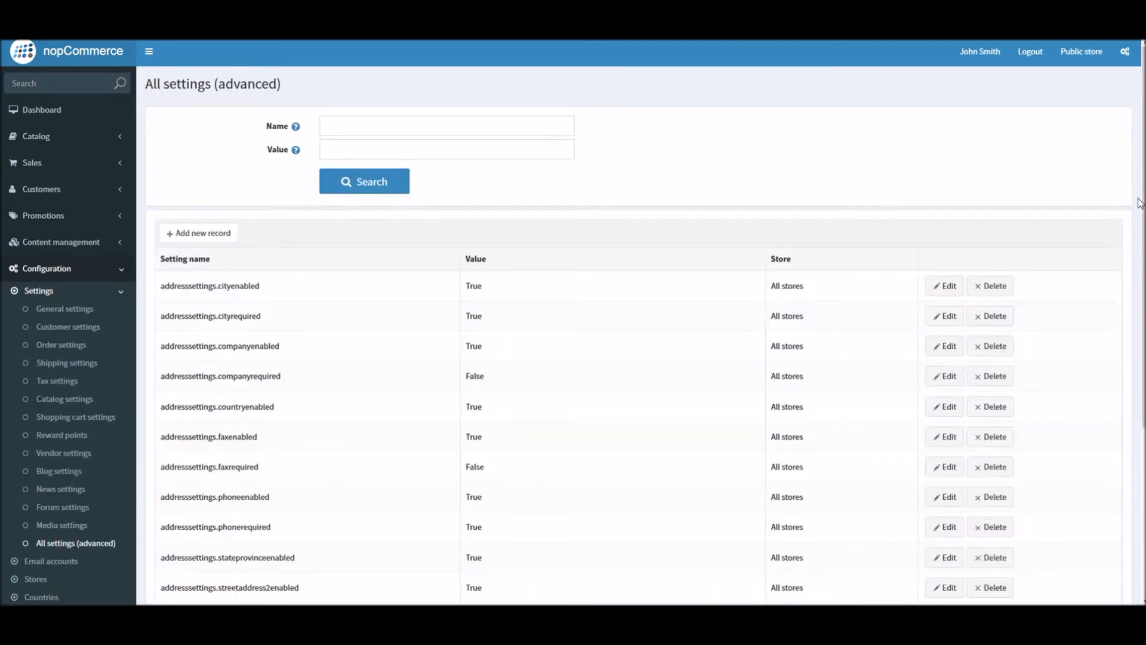
mouse_move(697, 81)
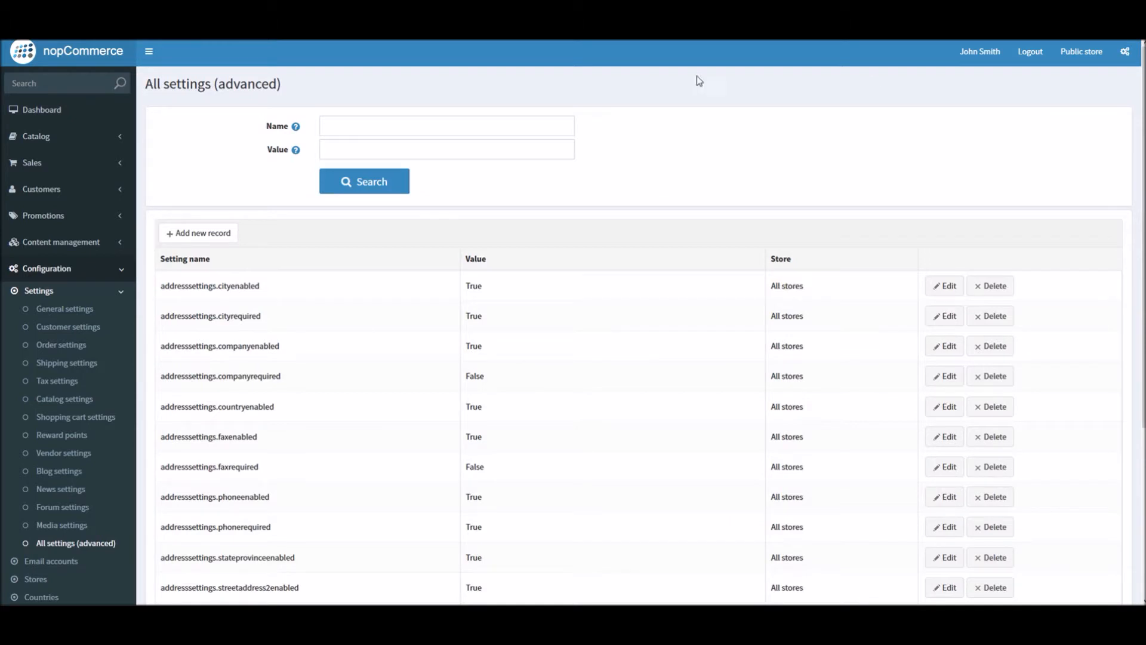
text(DisplayMiniProfilerInPublicStore)
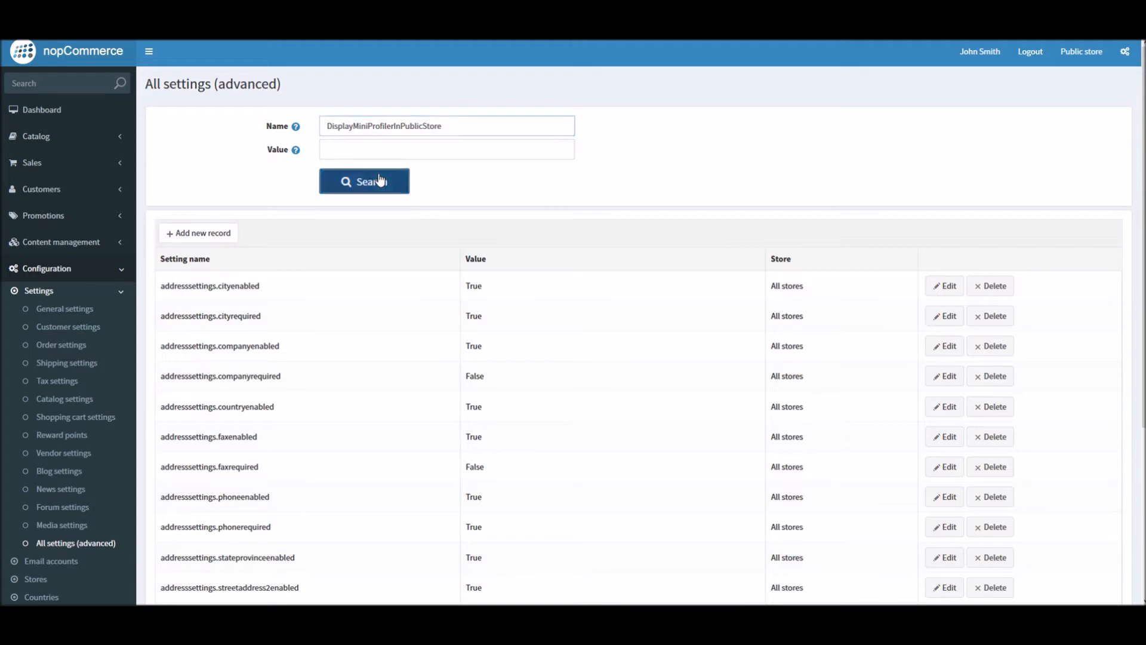
Search for DisplayMiniProfilerInPublicStore and change its value from False to True
click(363, 182)
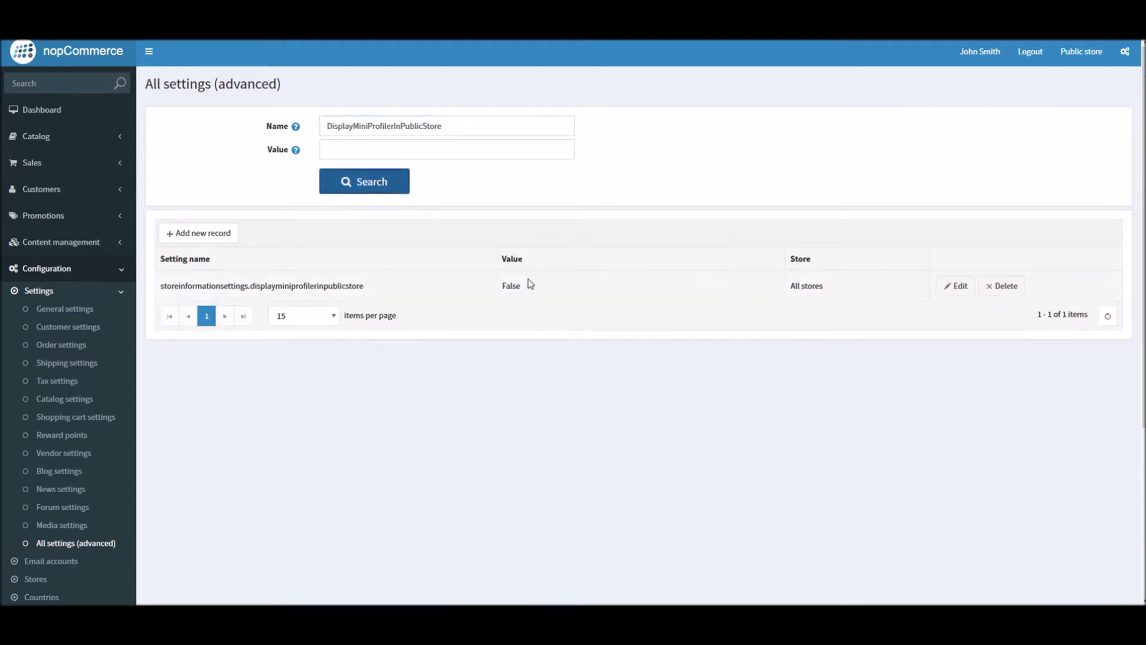
double_click(511, 285)
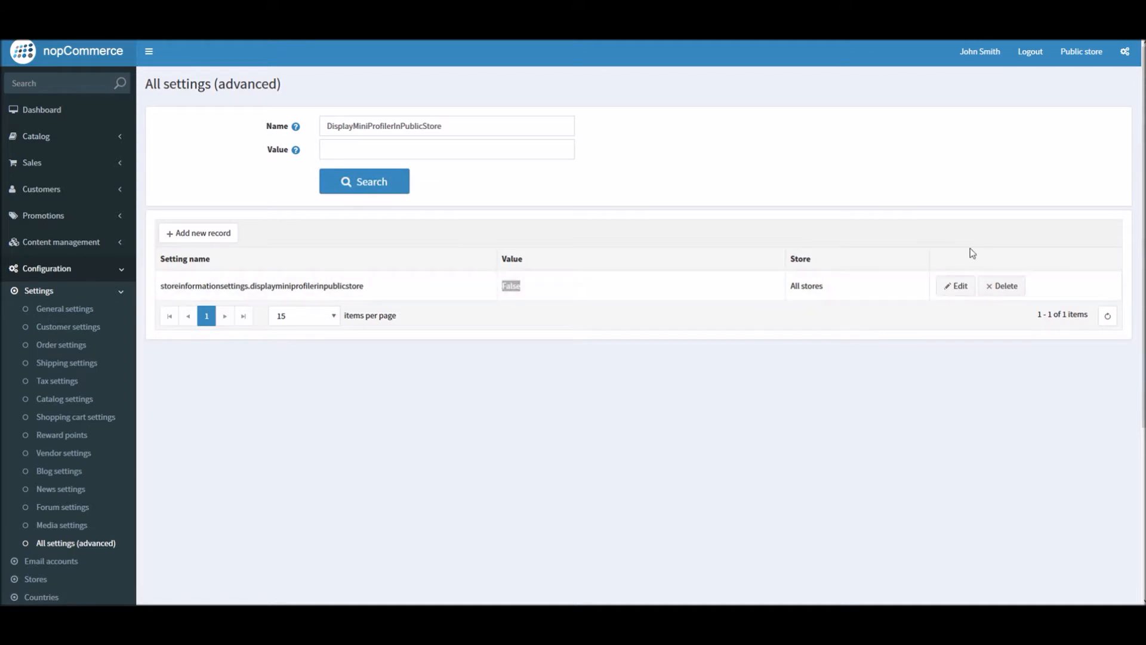
click(955, 285)
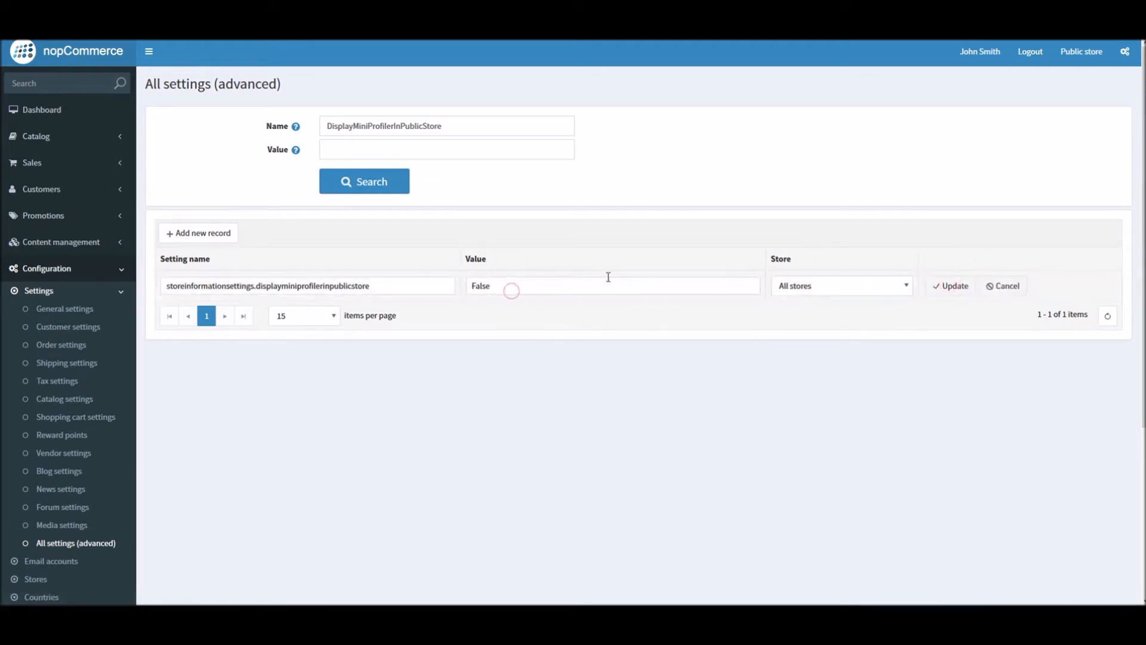
text(True)
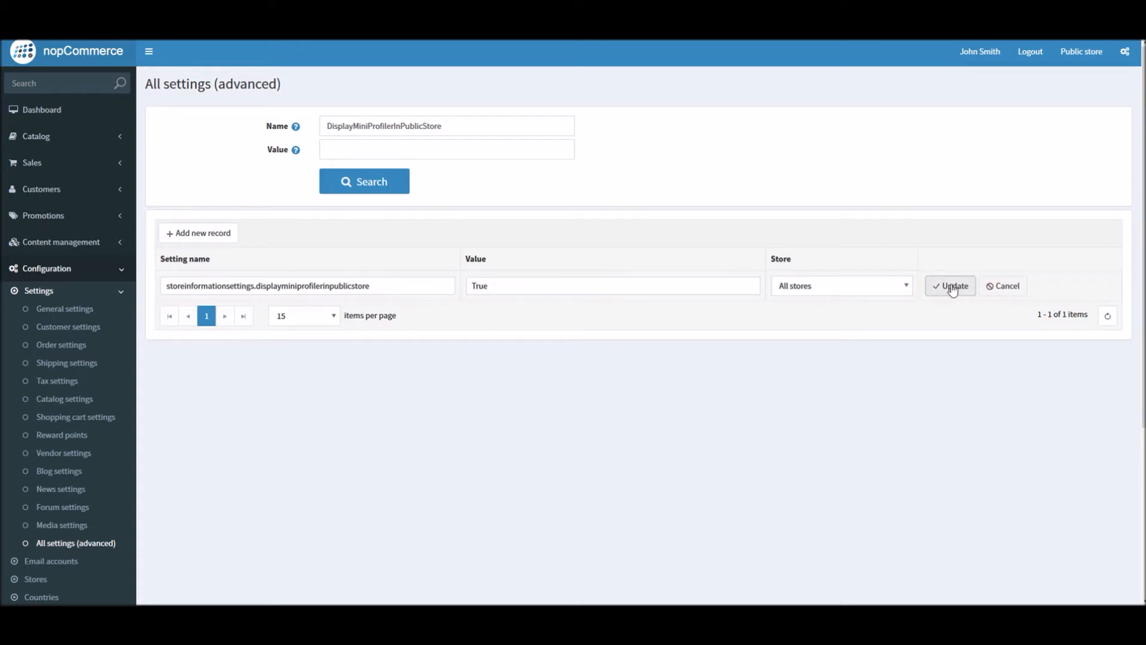
click(951, 285)
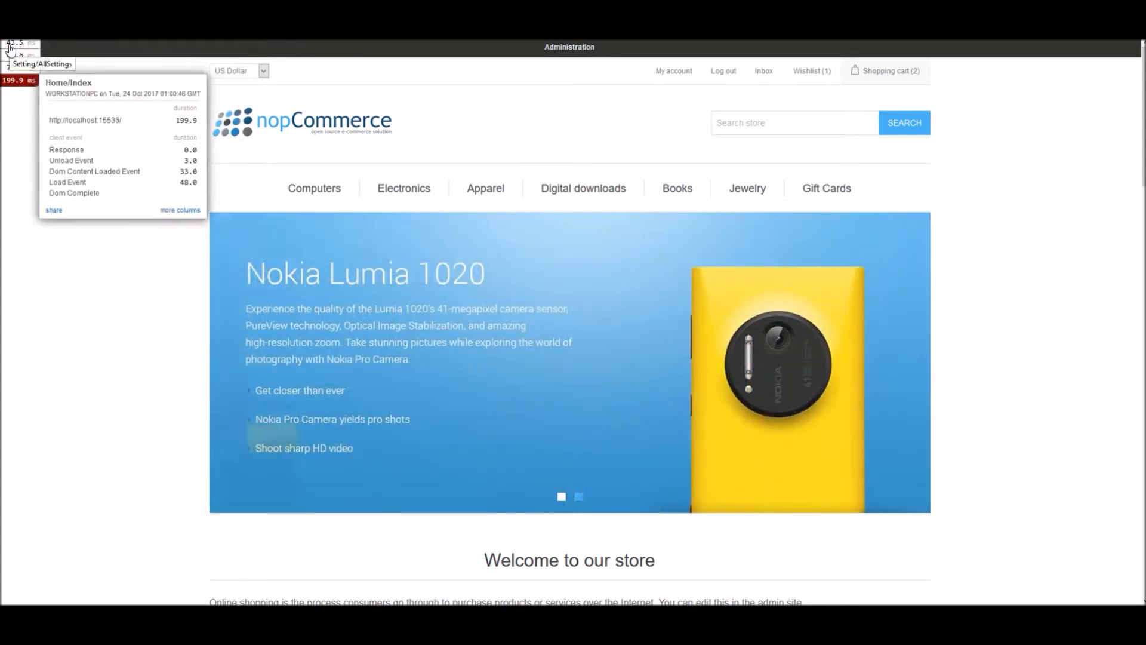
Expand the MiniProfiler timing breakdown for the storefront home page
click(179, 210)
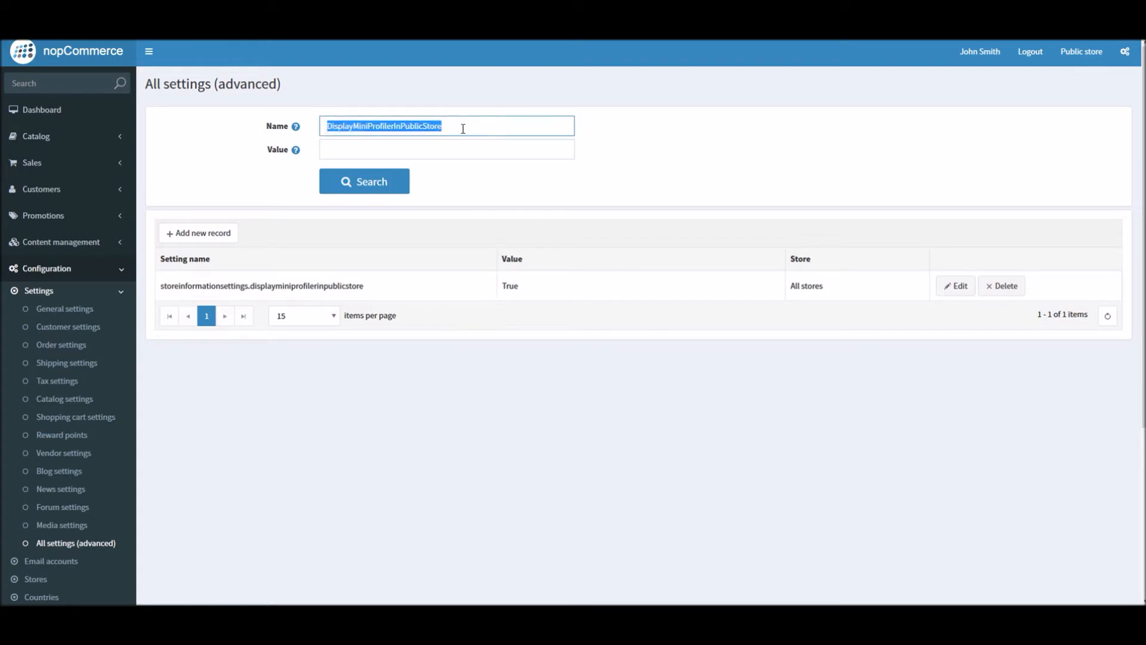
Search settings for 'minif' and update displayminiprofilerforadminonly to True
text(minif)
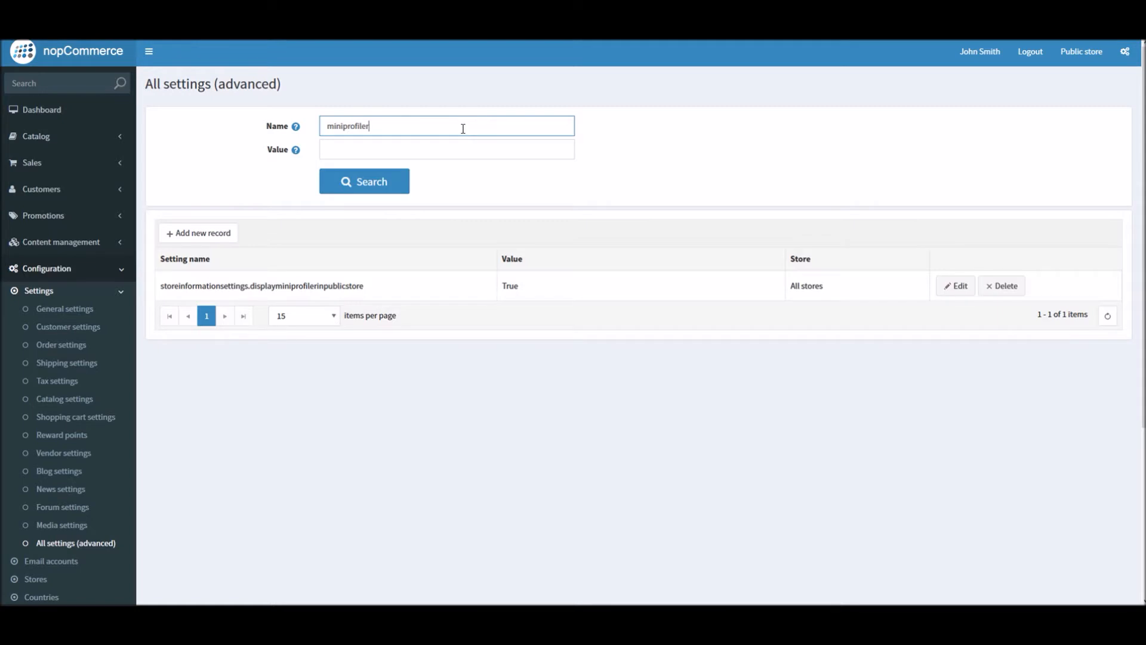
click(364, 181)
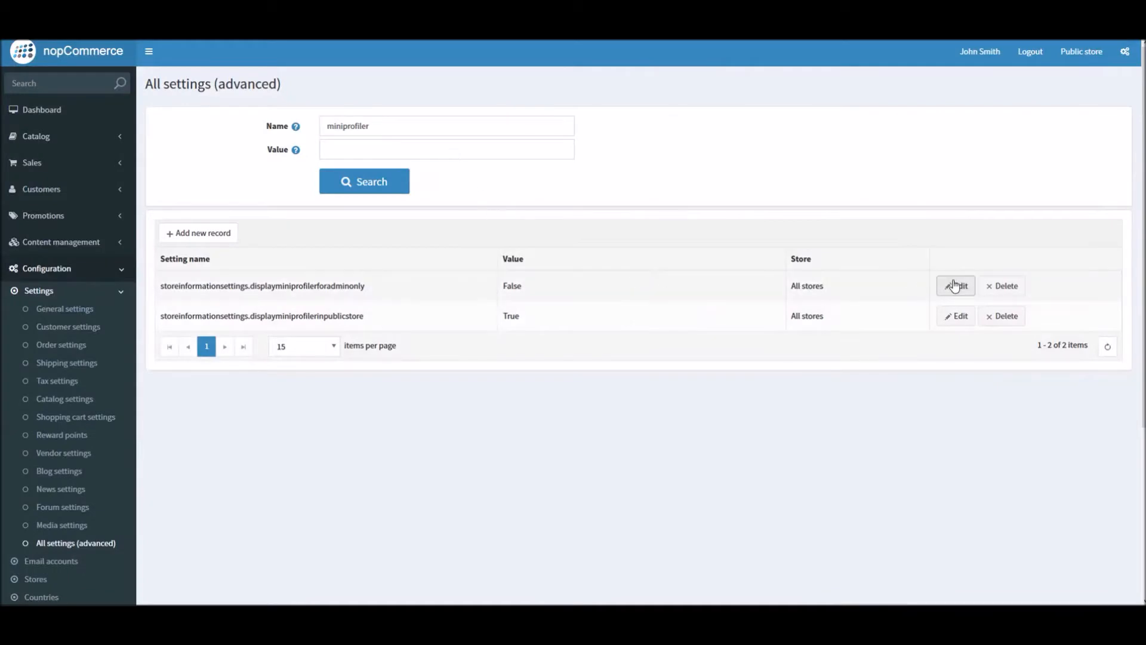
click(955, 286)
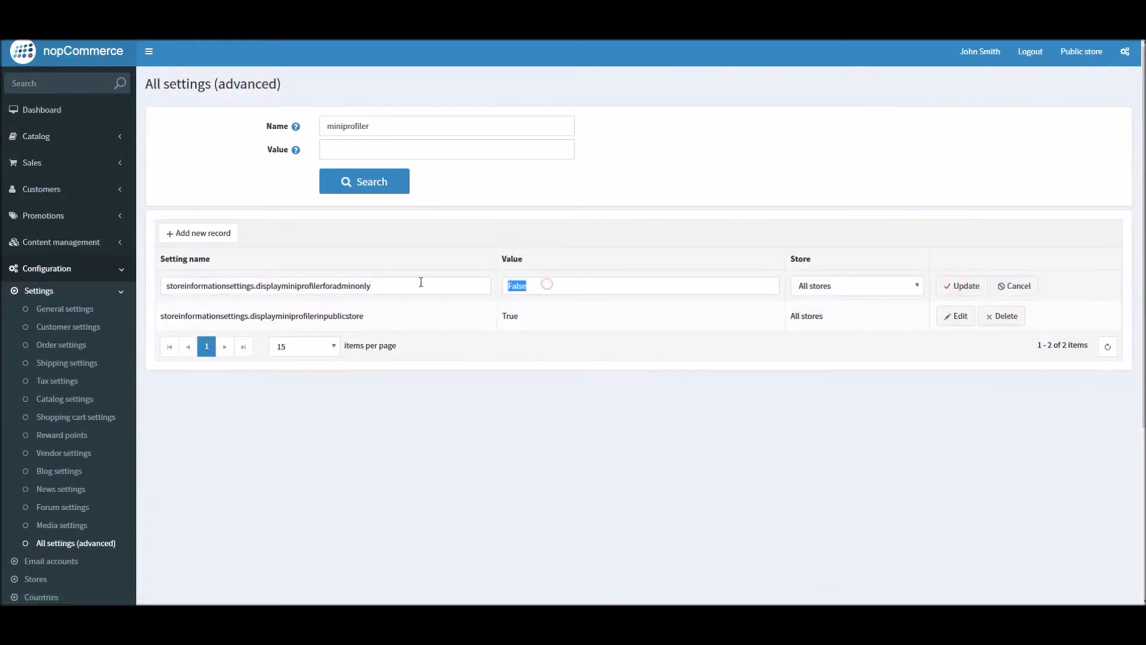
text(True)
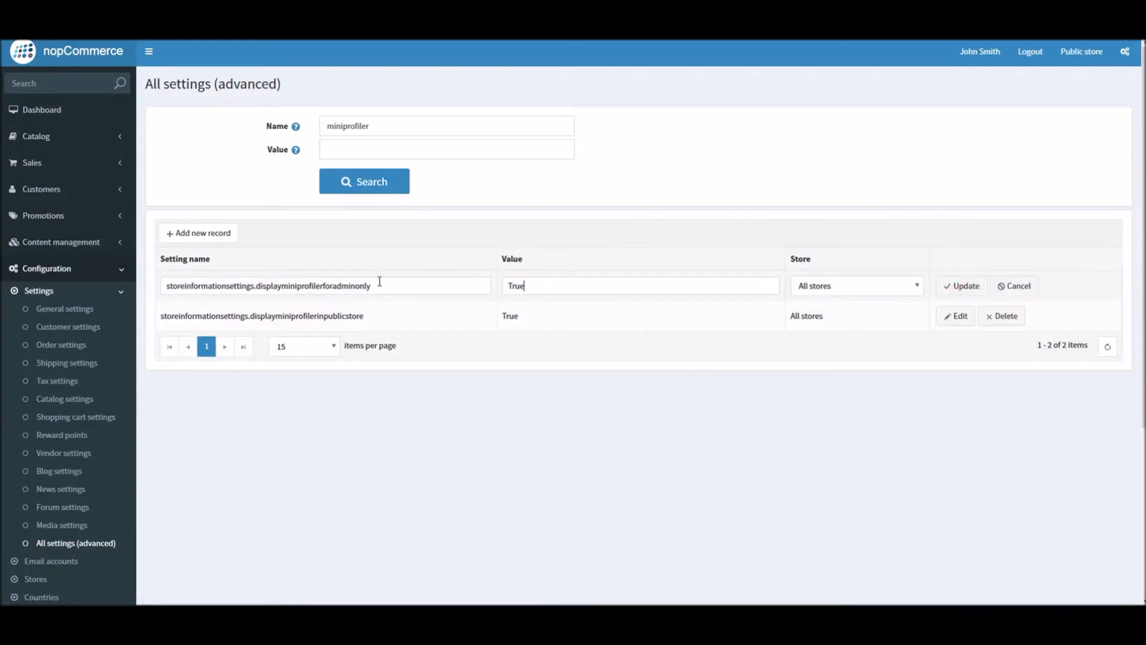
click(961, 285)
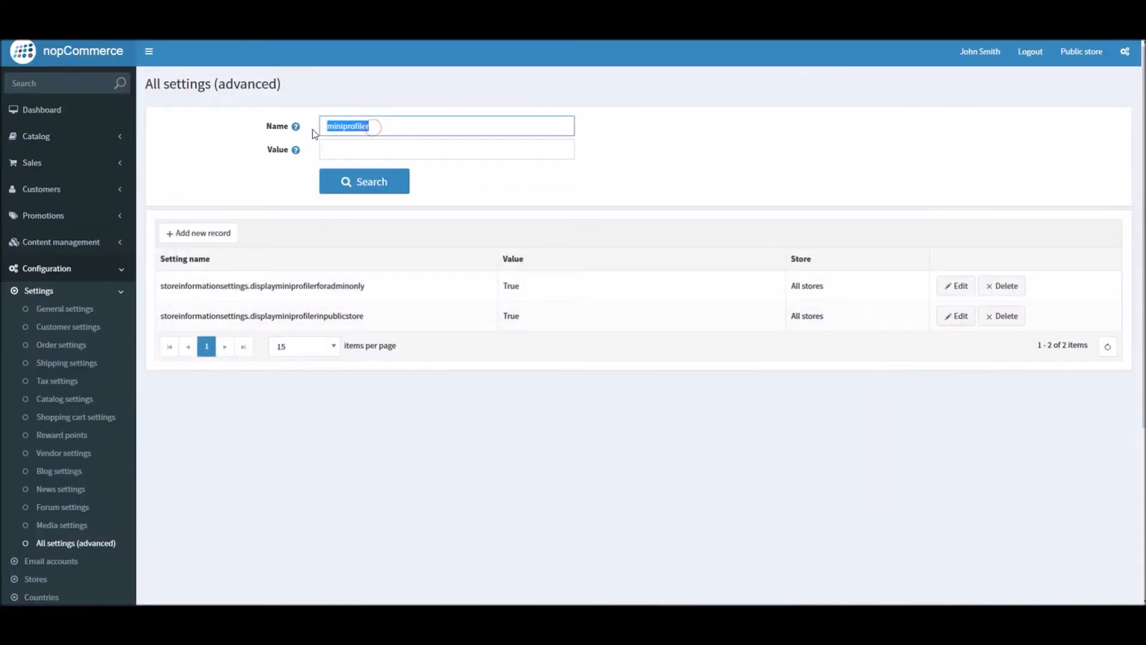
mouse_move(984, 176)
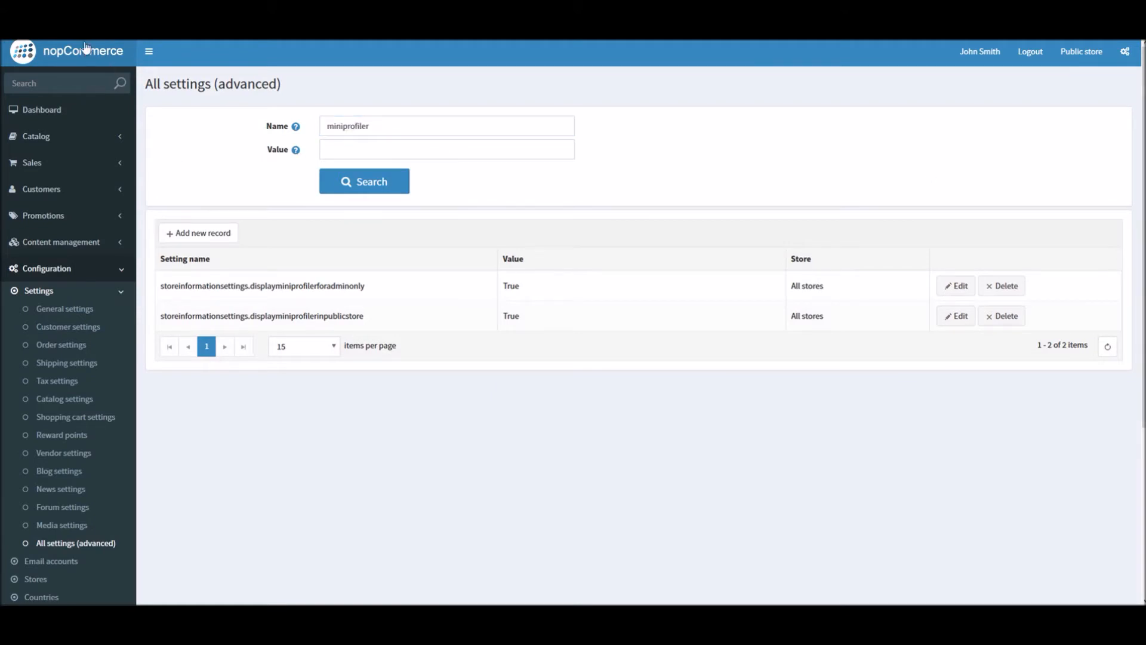
click(1080, 52)
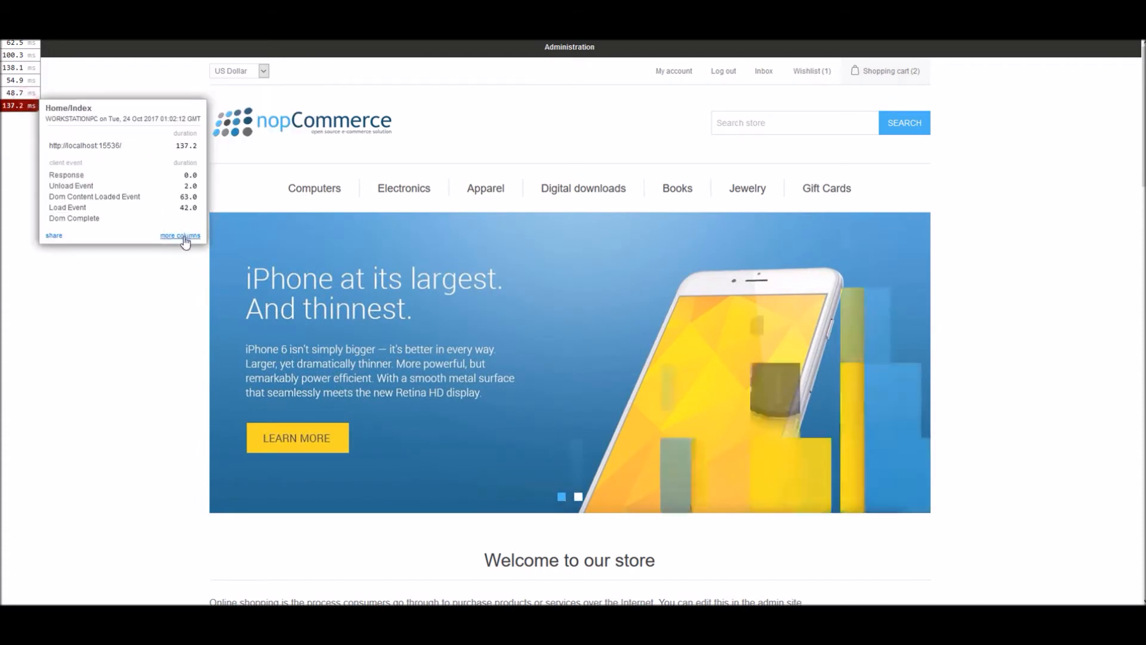
Show the additional timing columns in the home page MiniProfiler breakdown
click(179, 235)
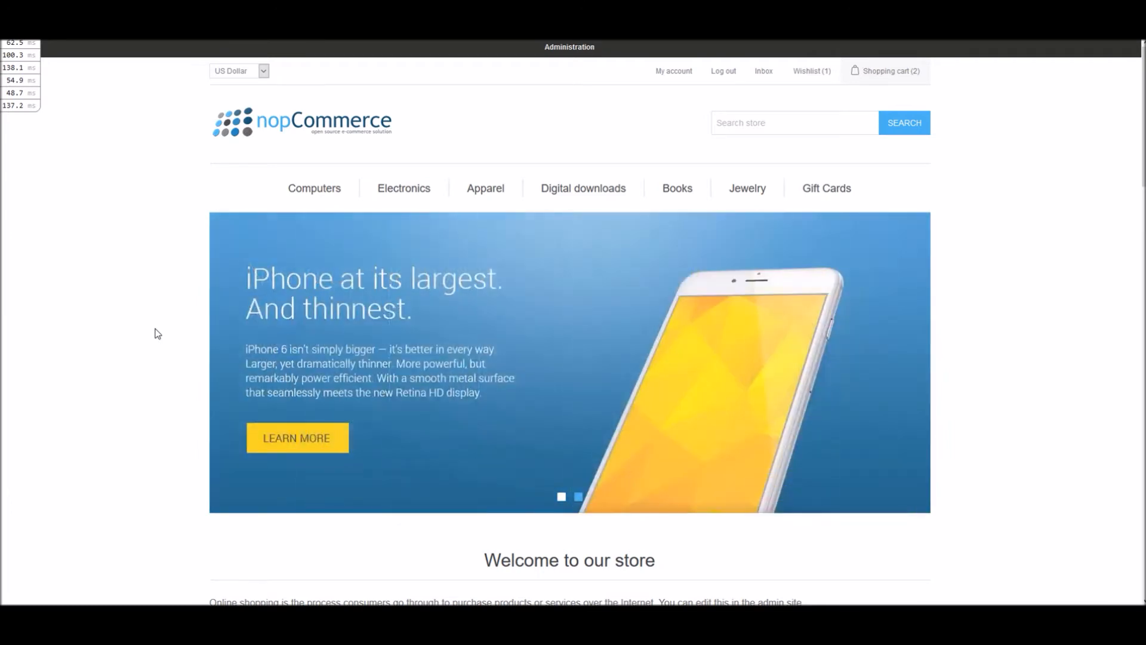
mouse_move(1064, 202)
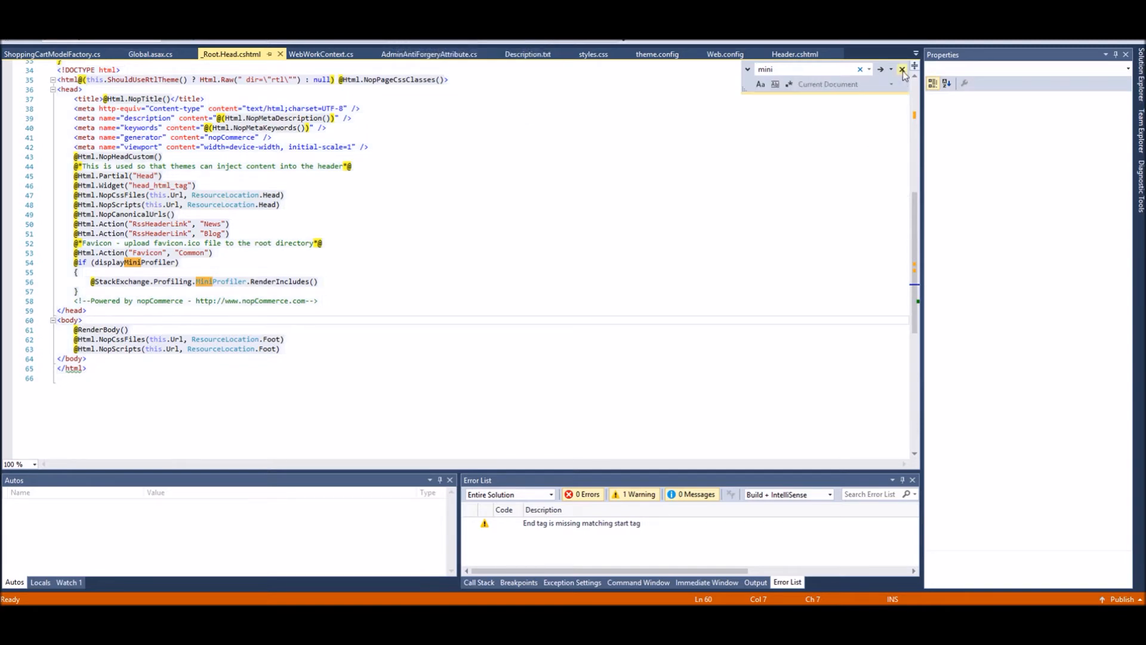
Dismiss the 'mini' Find box and bring up Global.asax's context menu in Solution Explorer
click(901, 69)
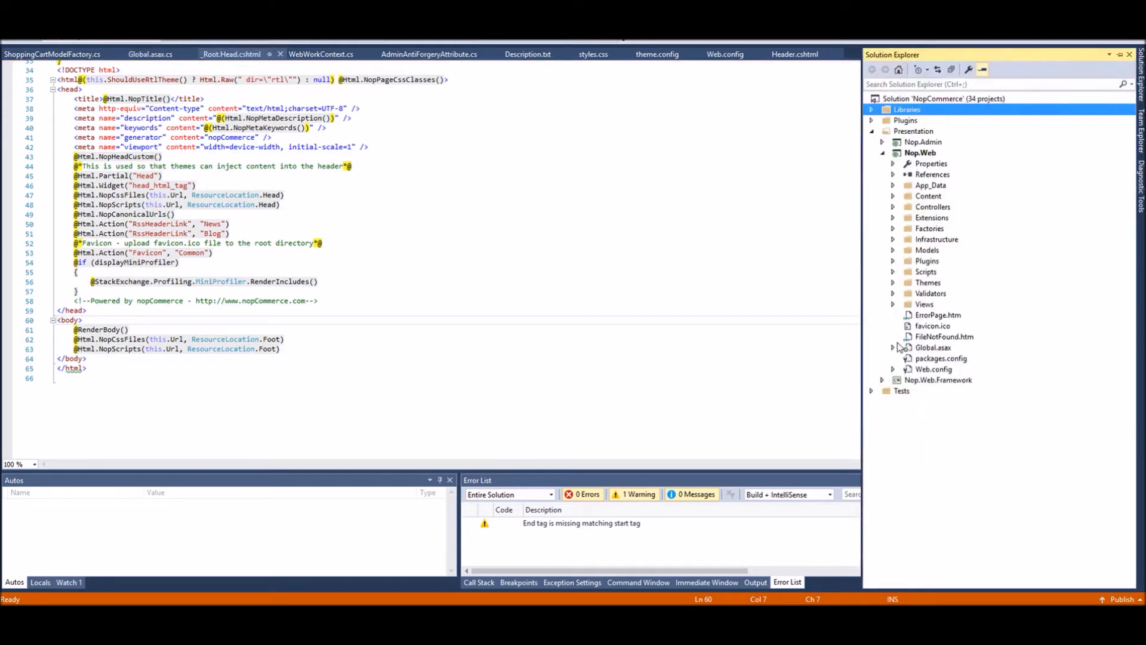
right_click(941, 358)
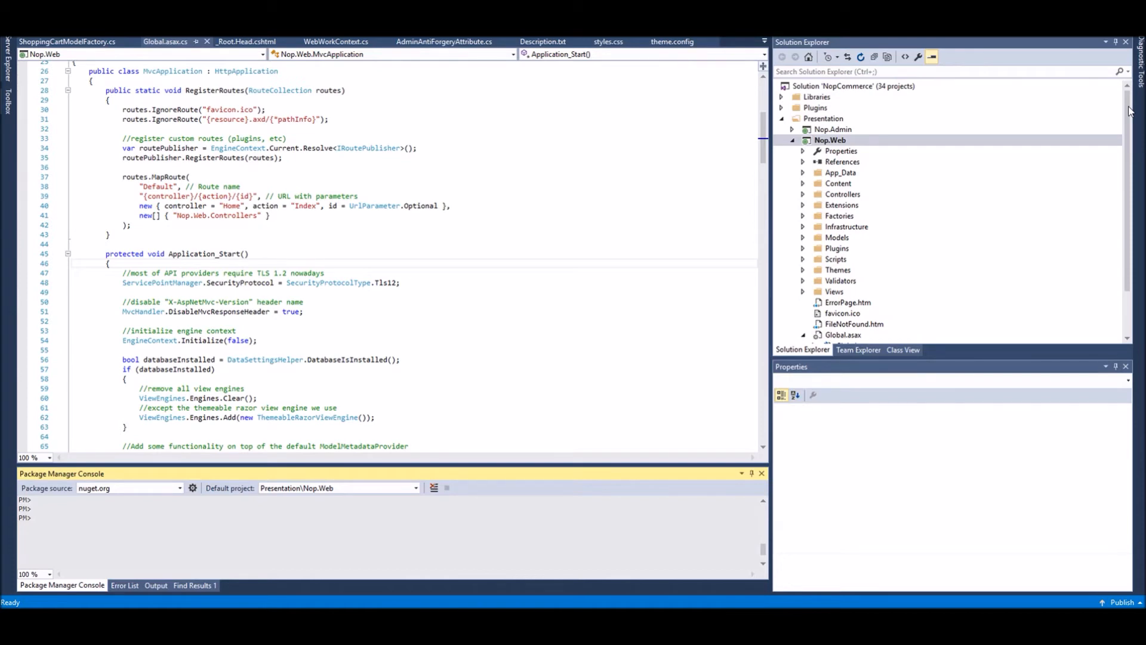
Open the Tools menu and type an Install-Package command for MiniProfiler.EF
click(339, 196)
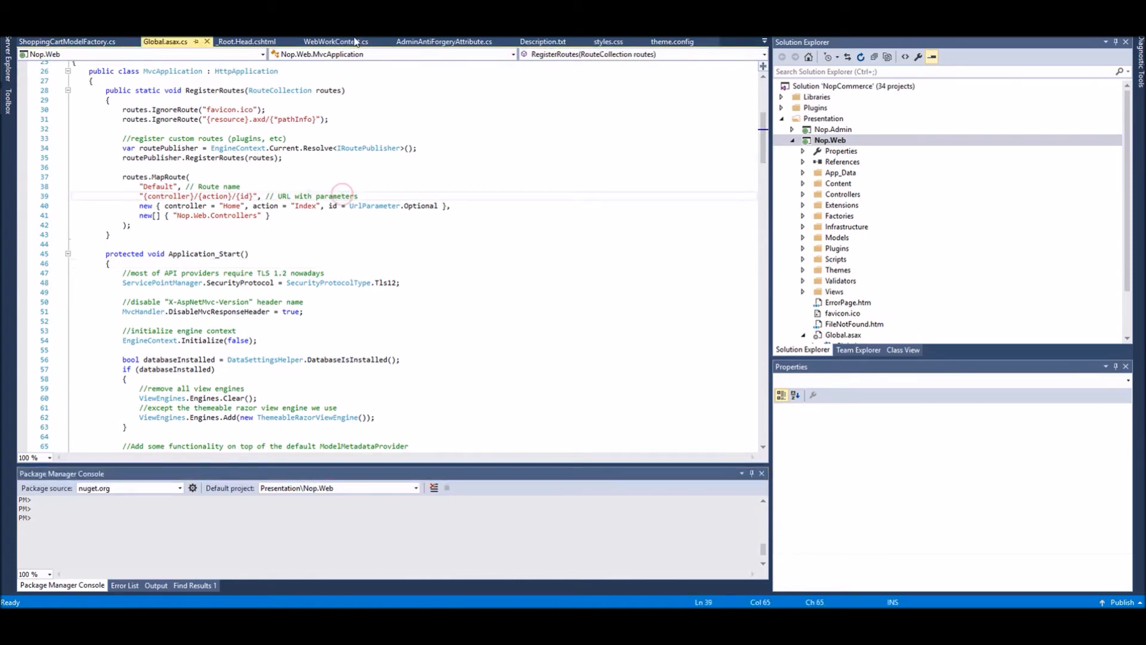
click(336, 22)
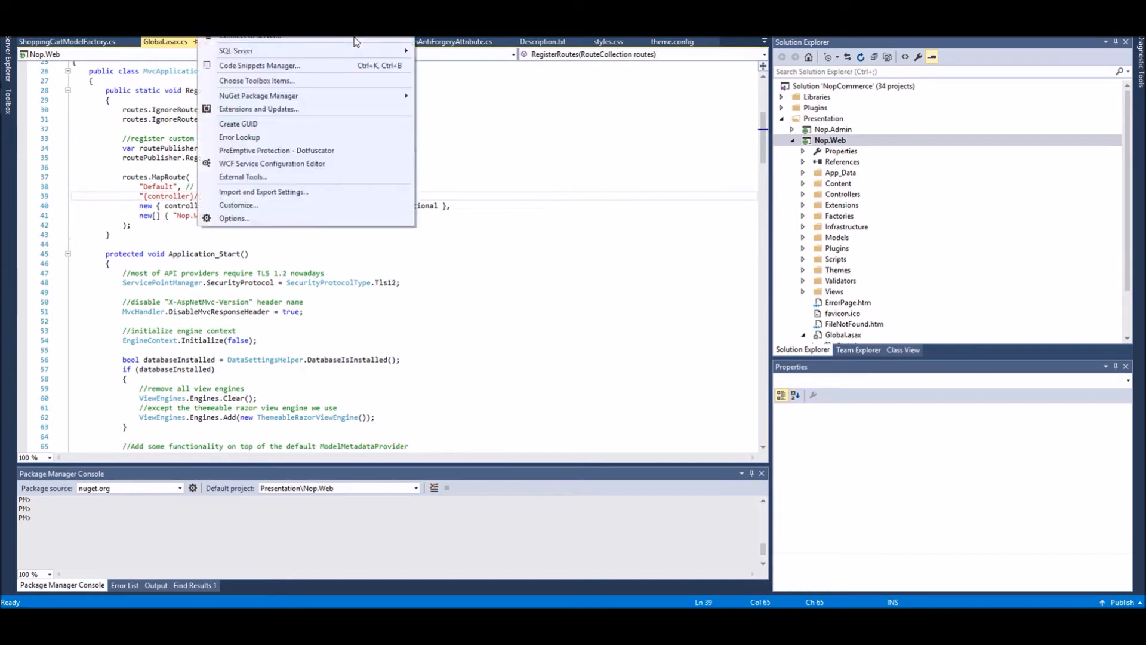
mouse_move(257, 95)
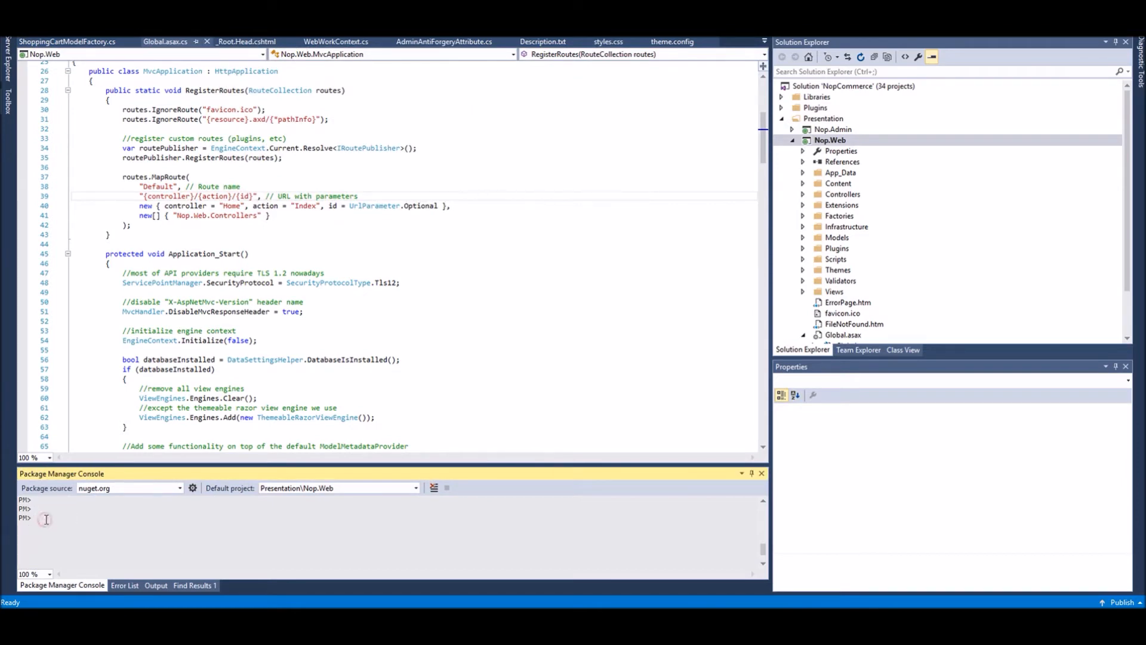
text(Install)
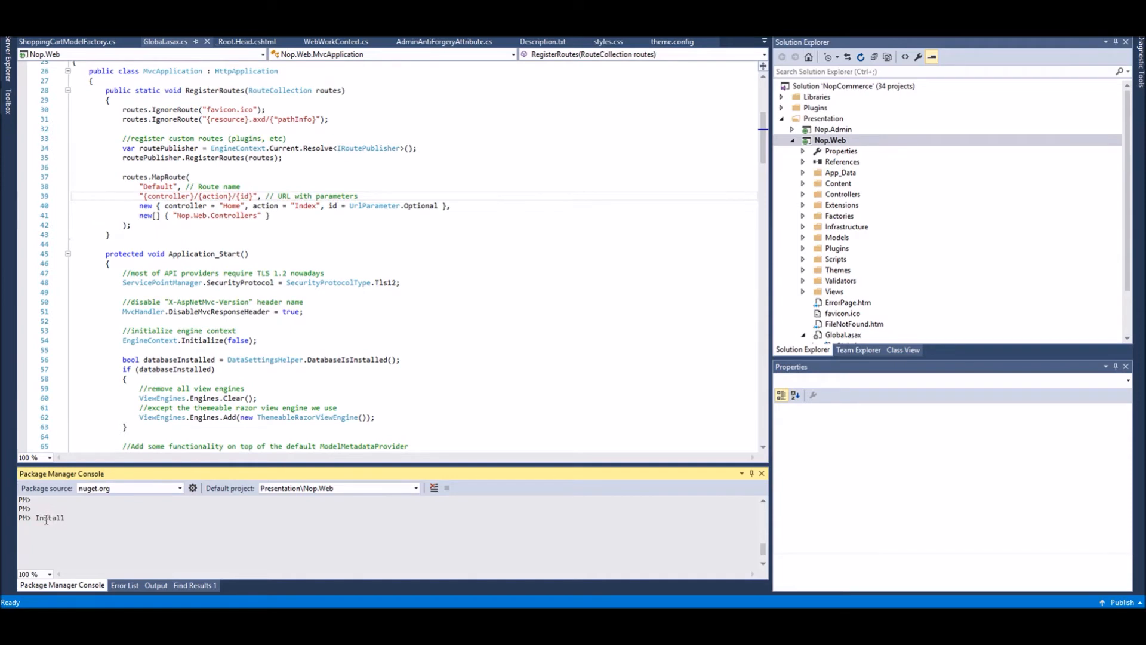
text(-Package Mini)
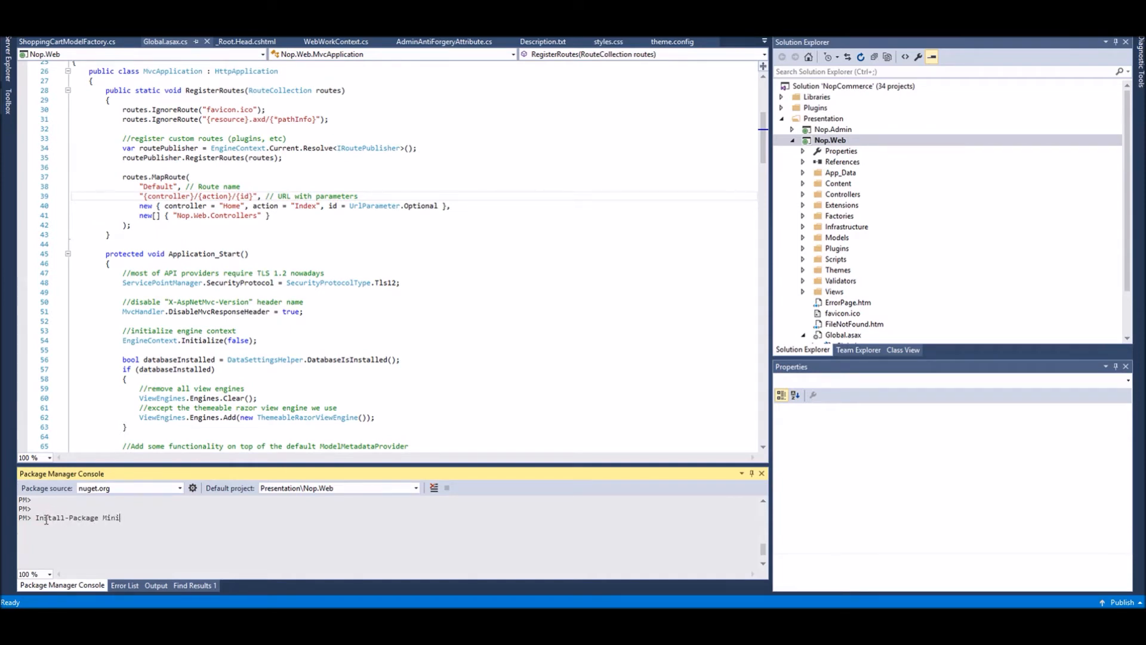
text(Profile)
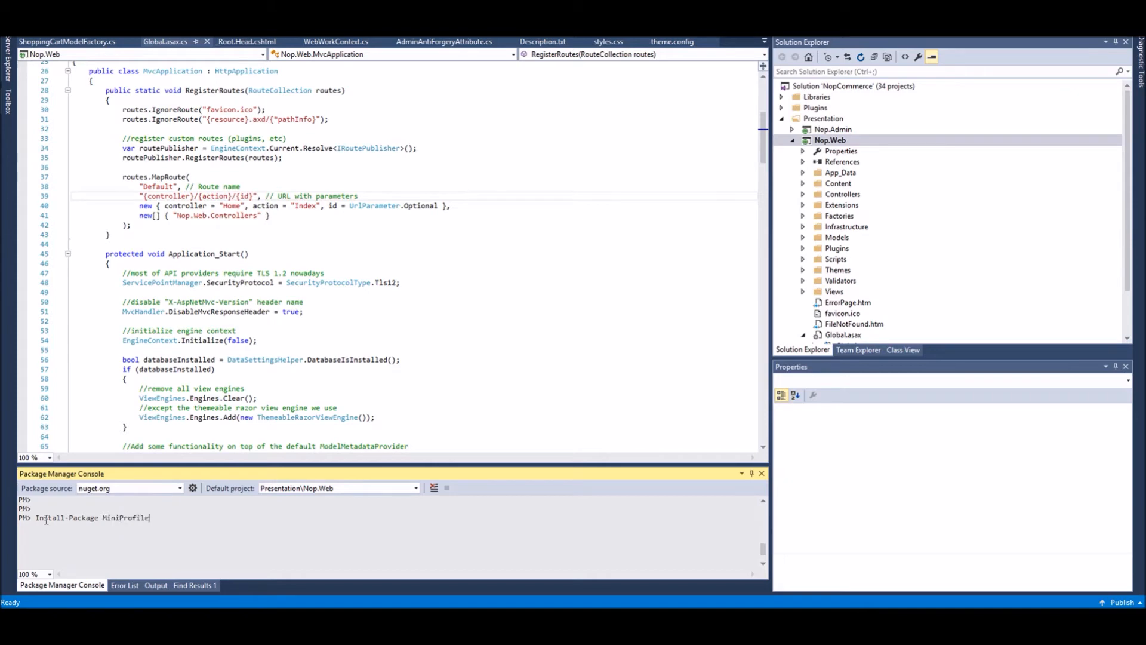
text(r.EF)
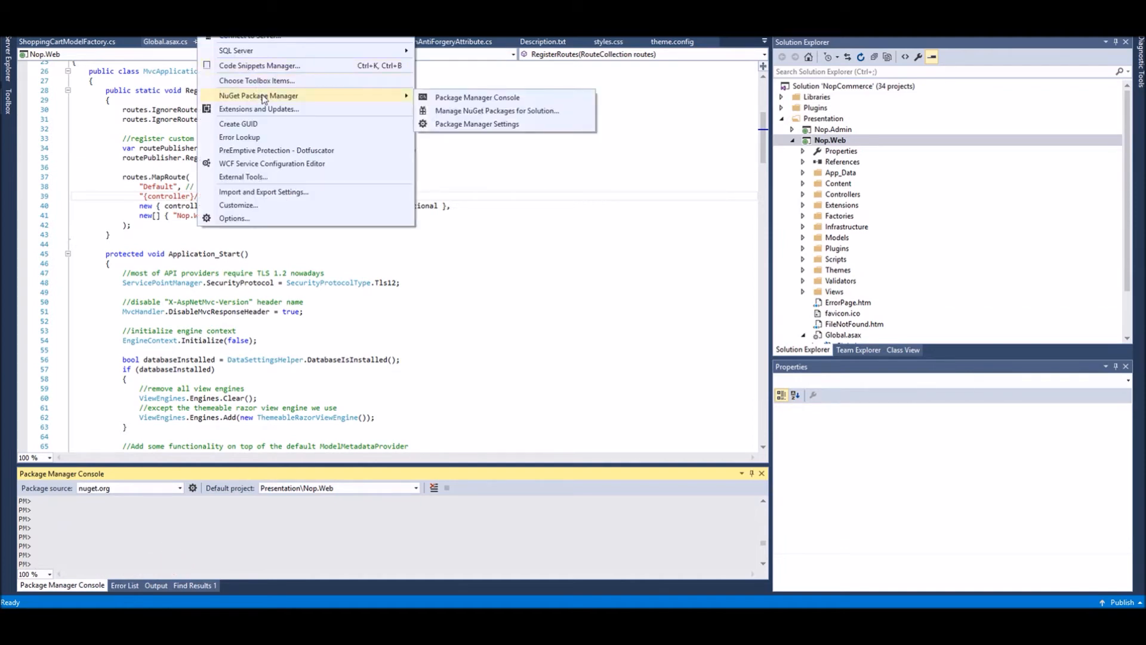
mouse_move(496, 111)
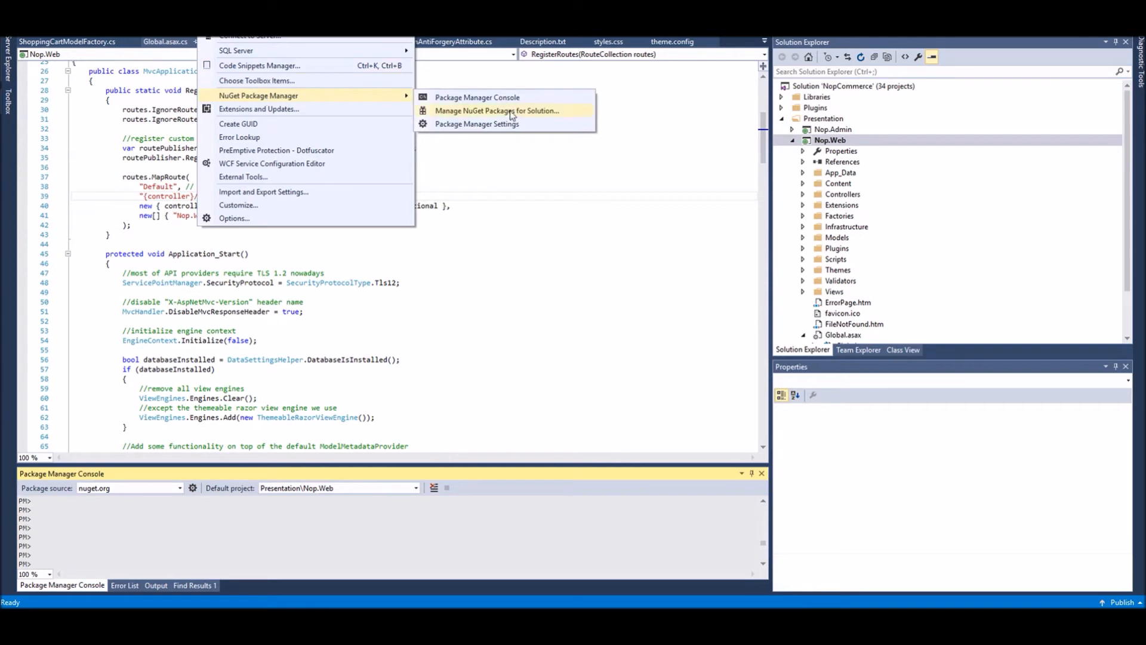
Search 'MINI' on the Browse tab of the solution's NuGet manager, then close it
click(496, 110)
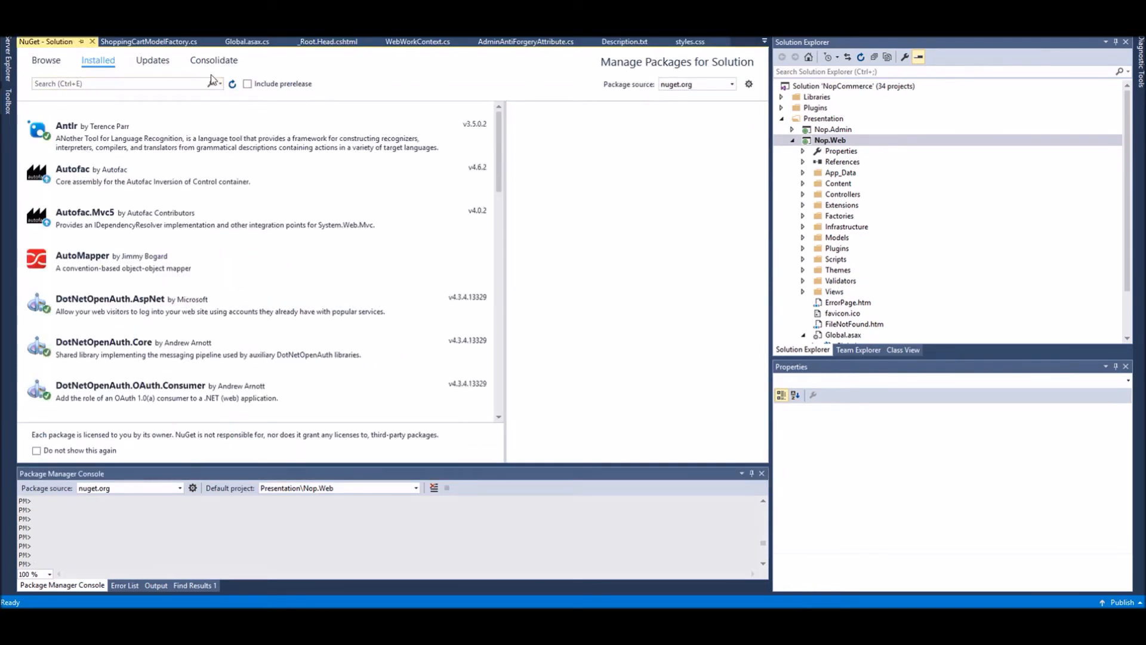
click(121, 83)
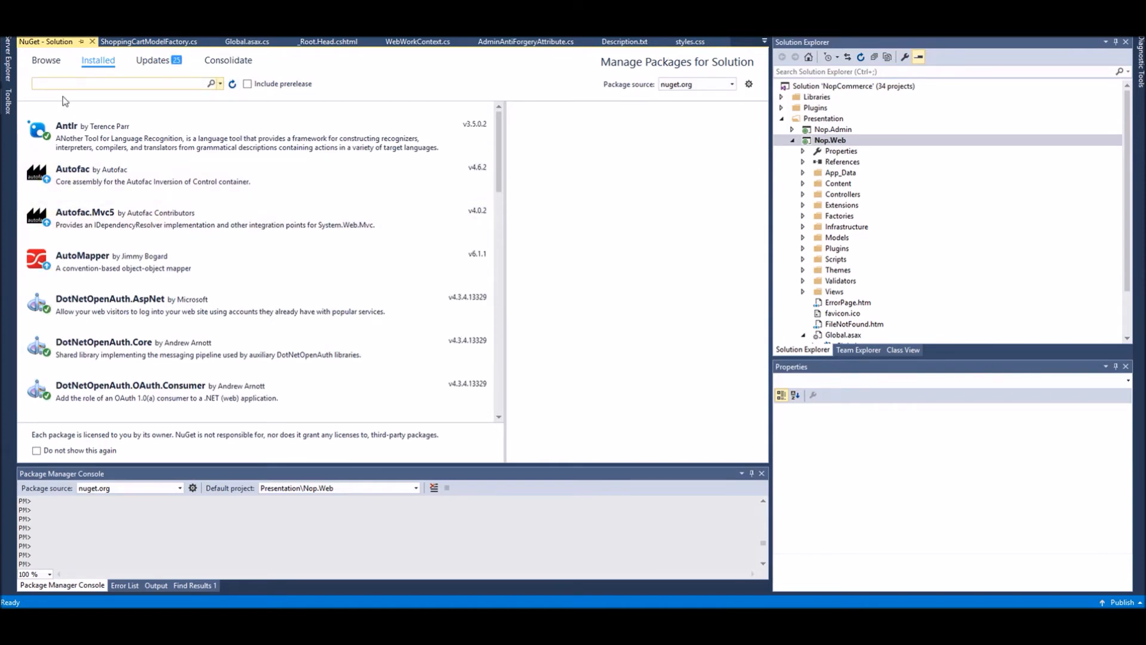
text(MINI)
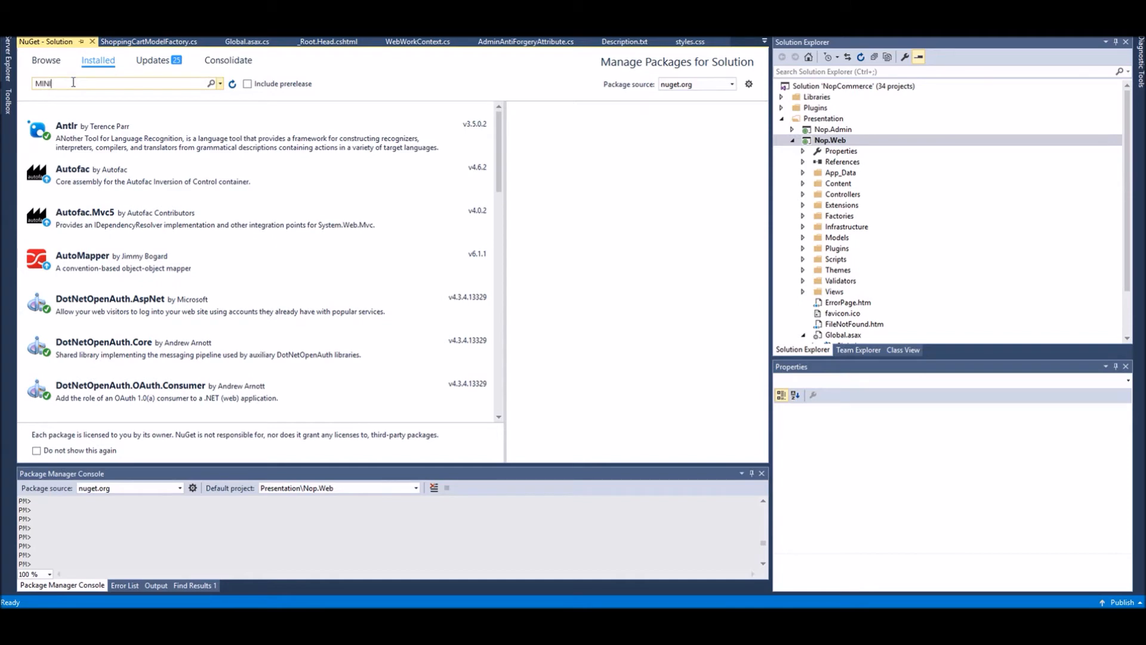
text(MINI)
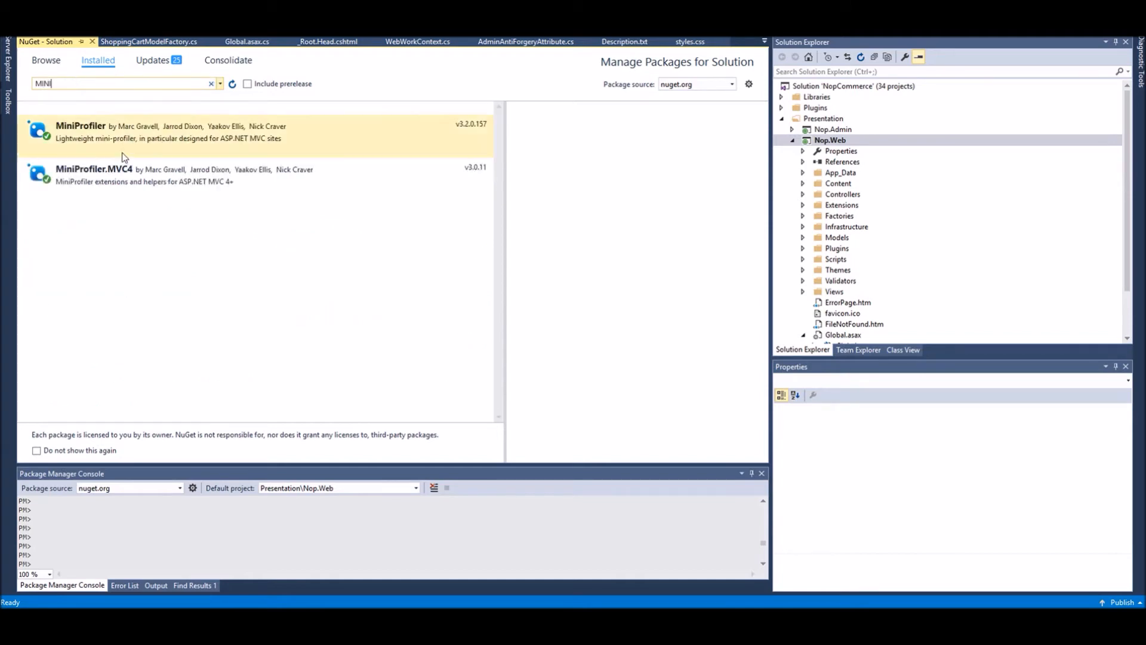
mouse_move(183, 142)
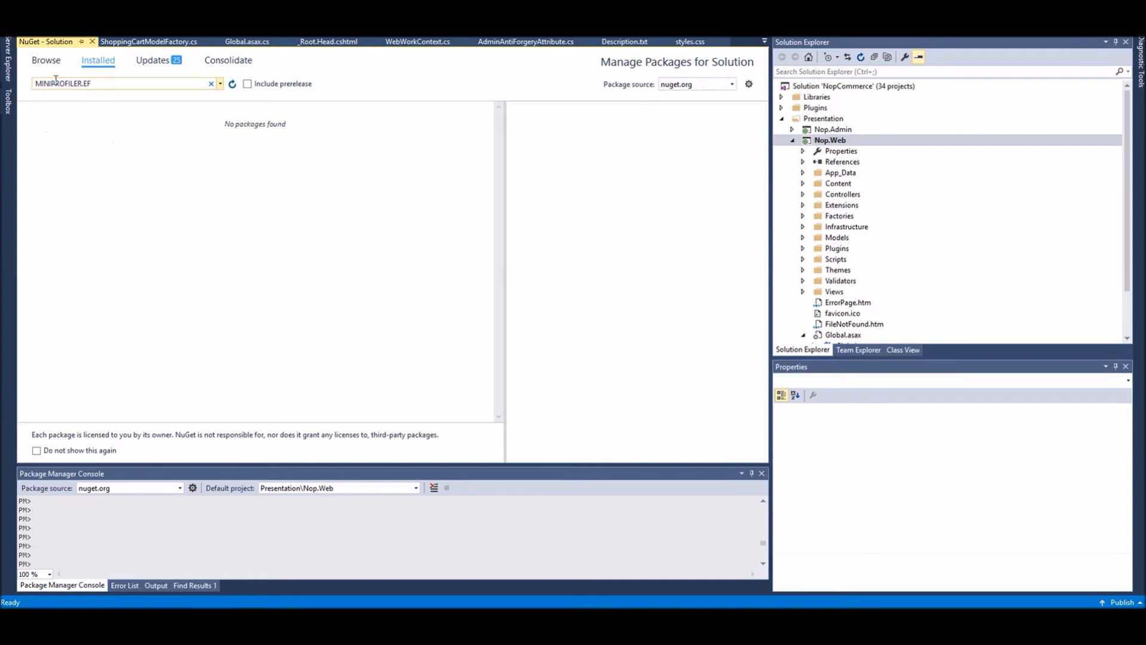
click(45, 59)
text(6)
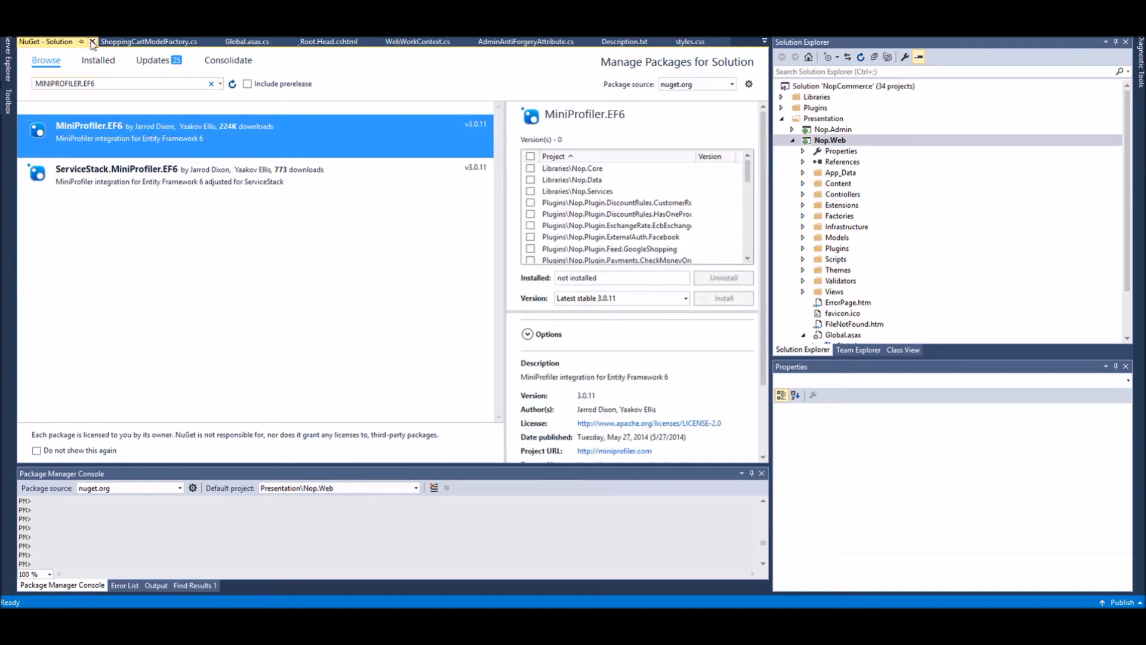
click(93, 42)
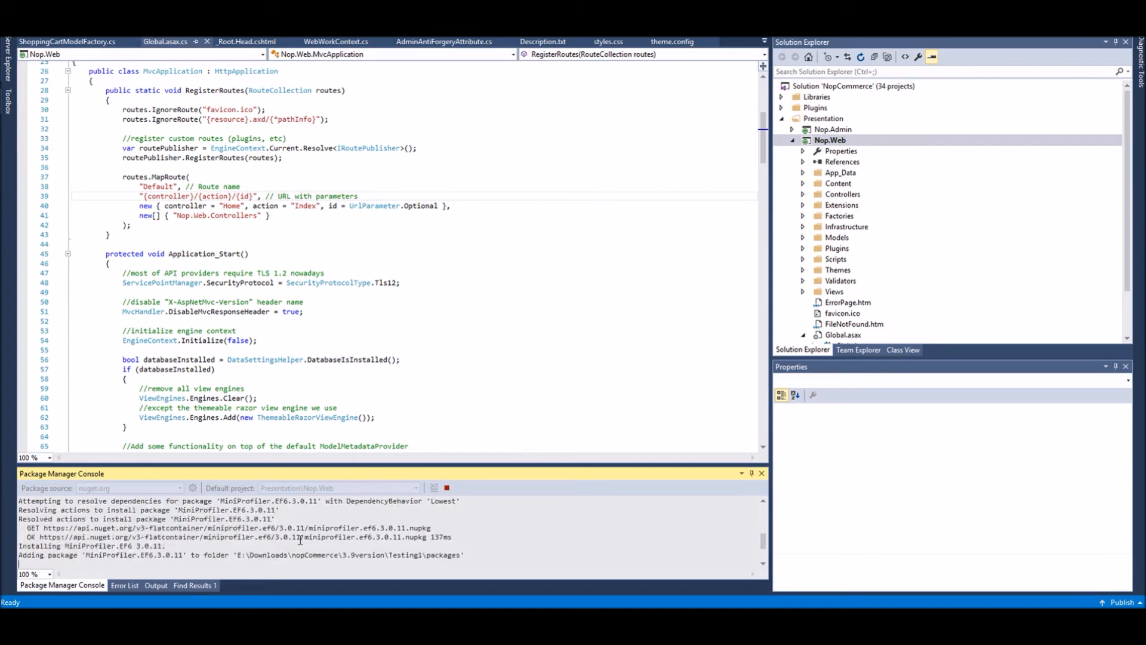
Bring the Global.asax.cs code tab to the front after the package installs
click(802, 161)
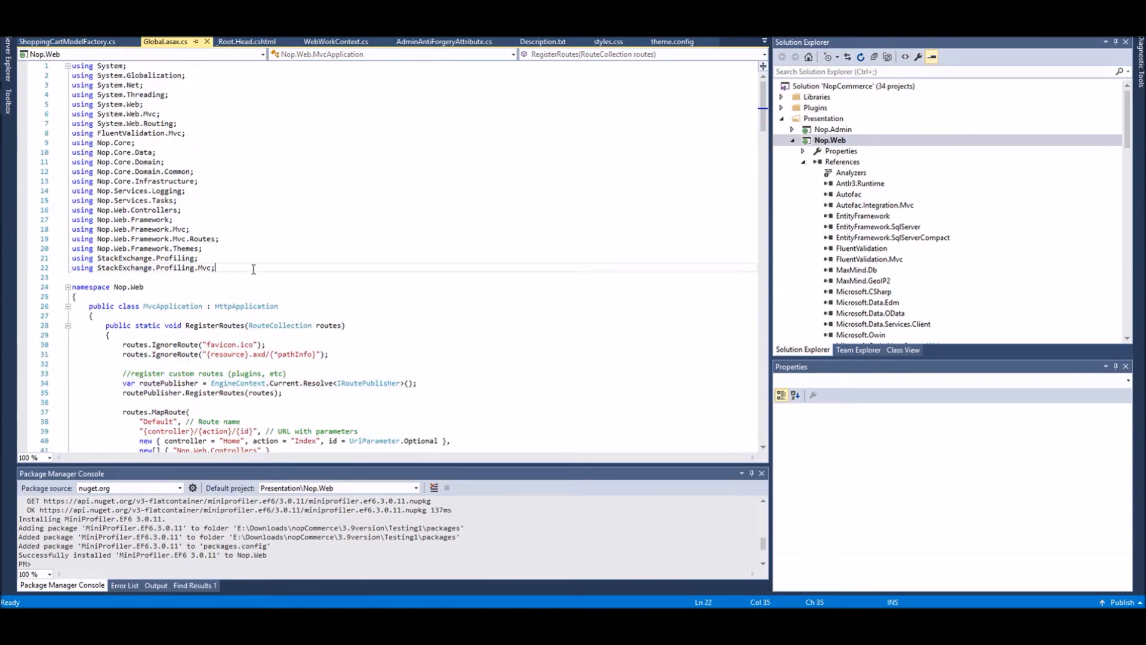
Type the using StackExchange.Profiling.EntityFramework6 directive into Global.asax.cs
text(using)
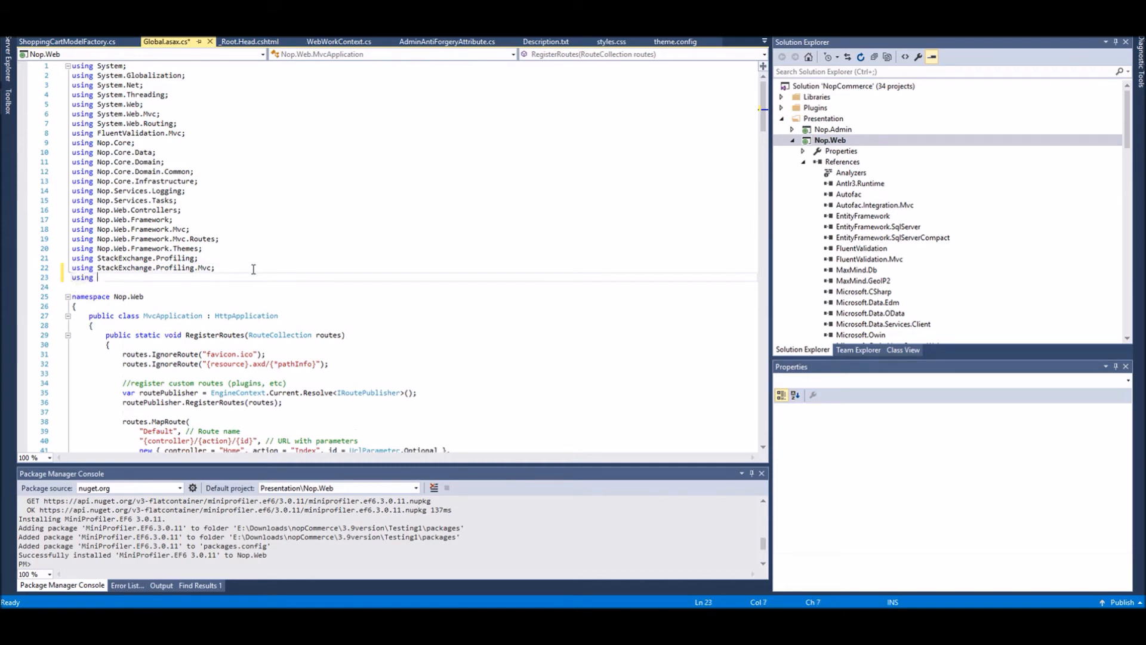
text(e.Progil)
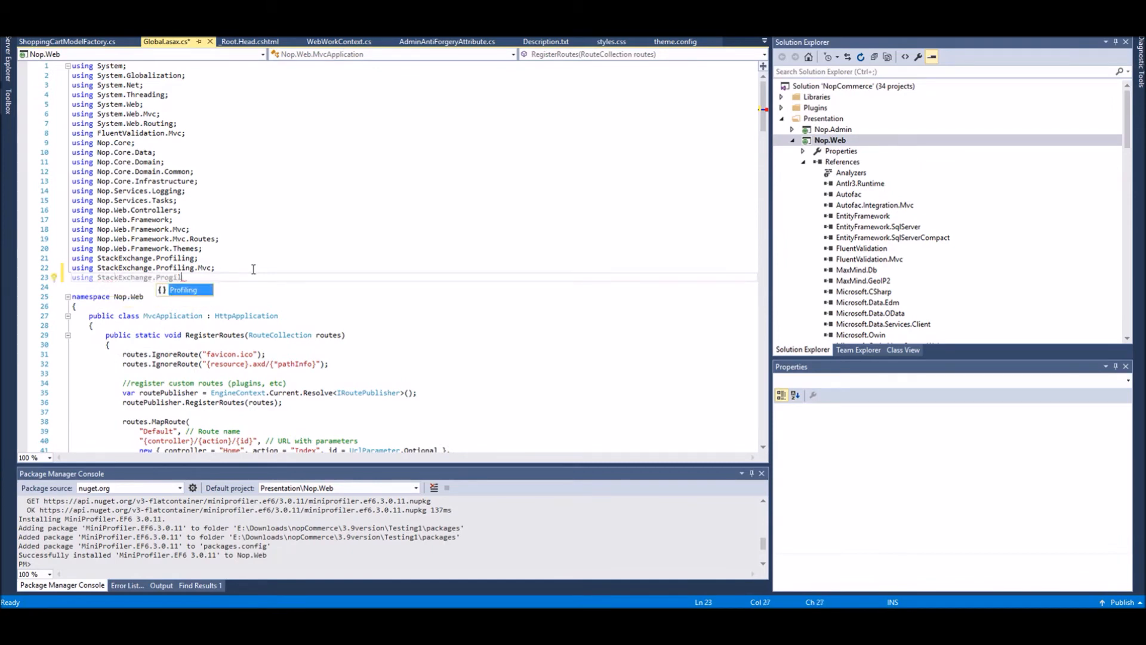
text(.EntityFramework6;)
text(application_st)
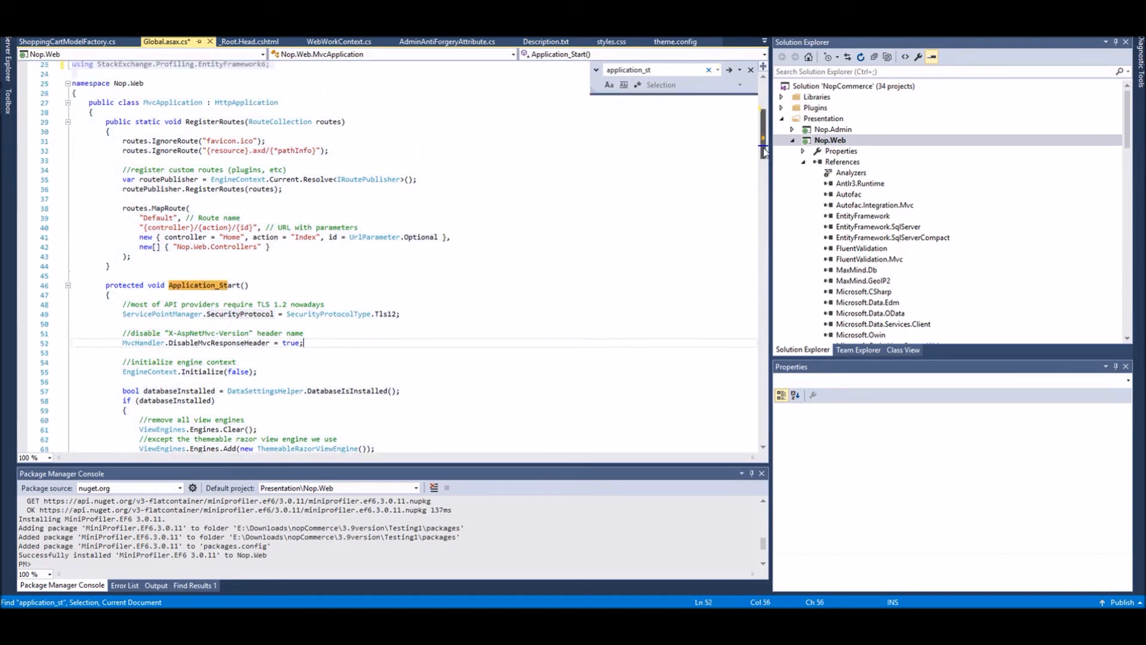
Add a MiniProfilerEF6.Initialize() call at the start of Application_Start in Global.asax.cs
scroll(down, 3)
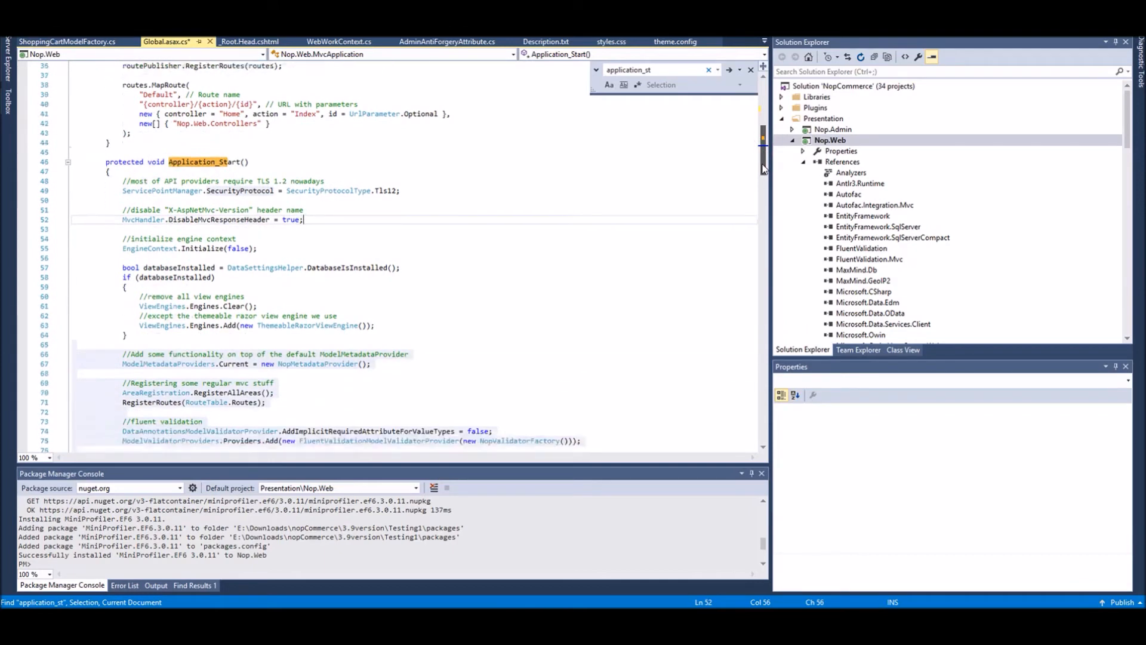
scroll(down, 3)
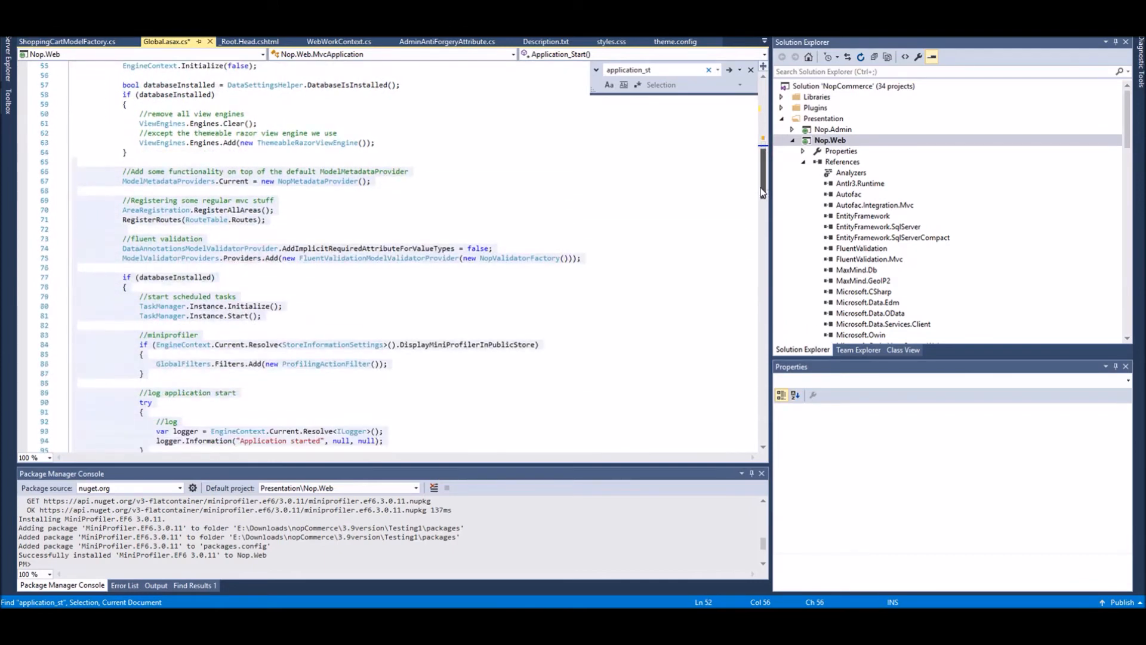
drag(141, 335, 144, 374)
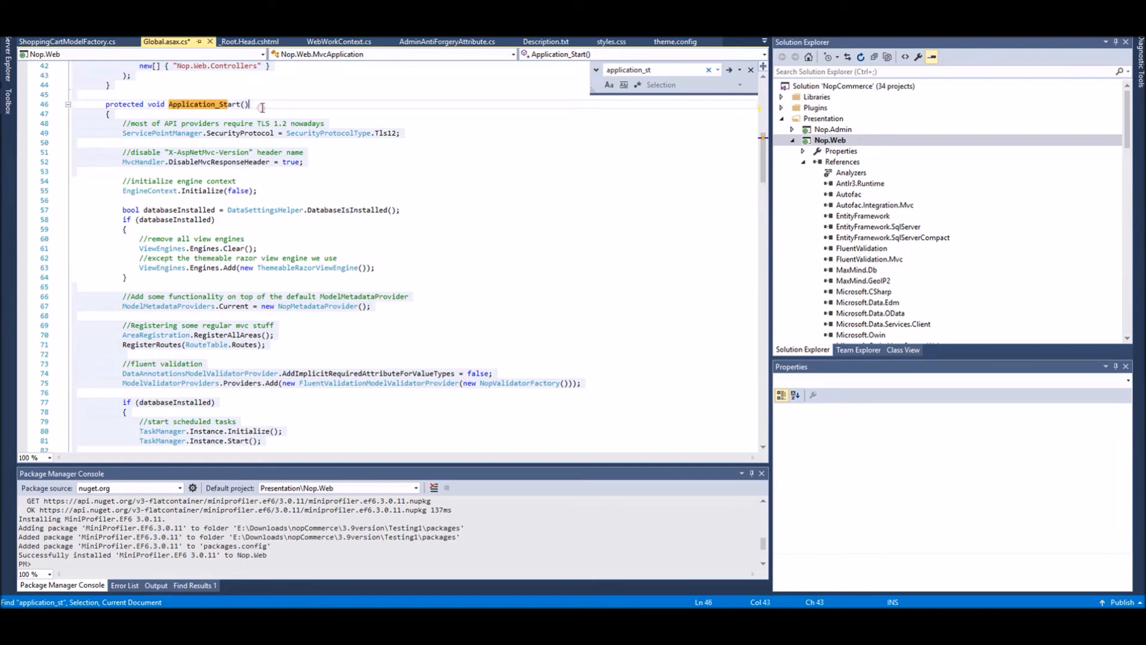
click(263, 104)
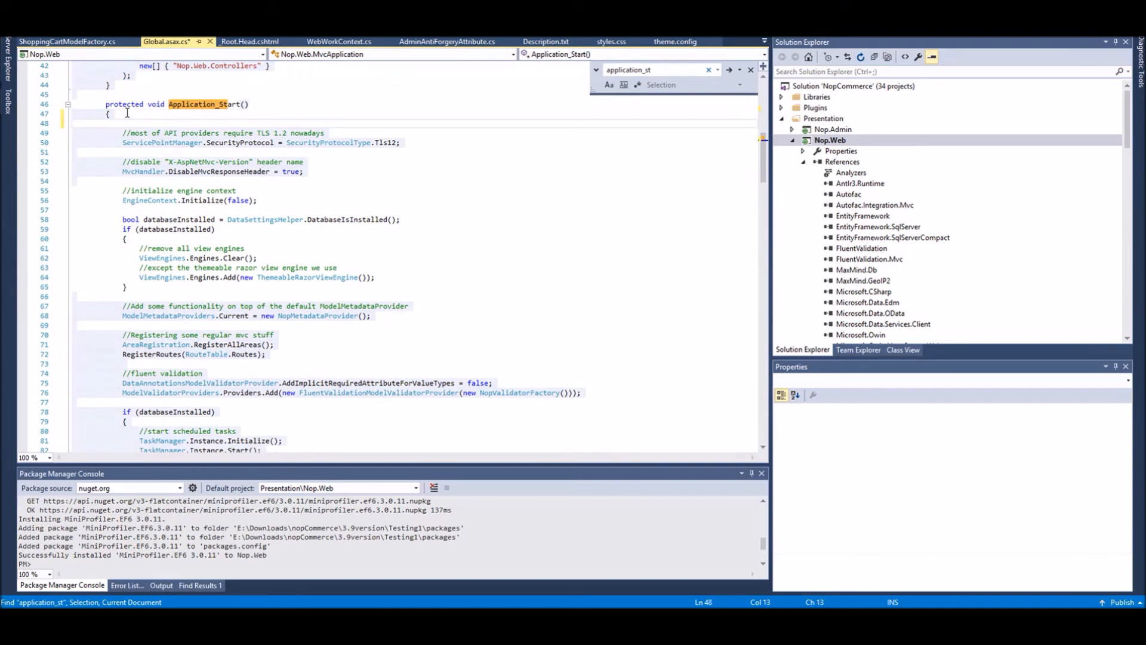
text(MiniProfiler)
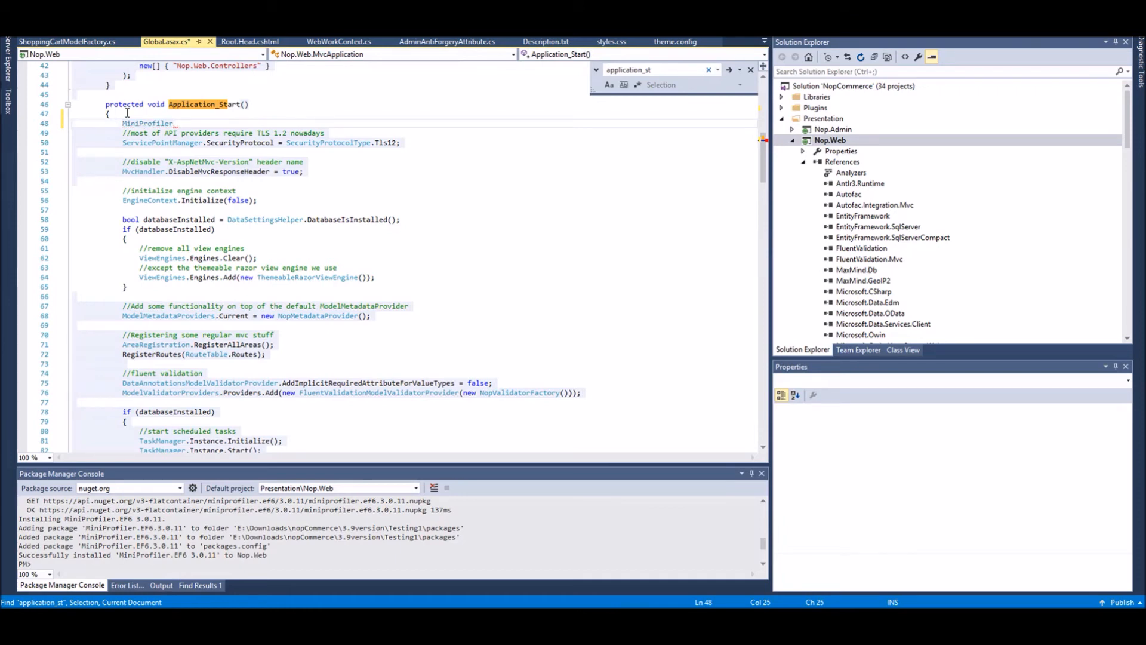
text(EF6.Initialize();)
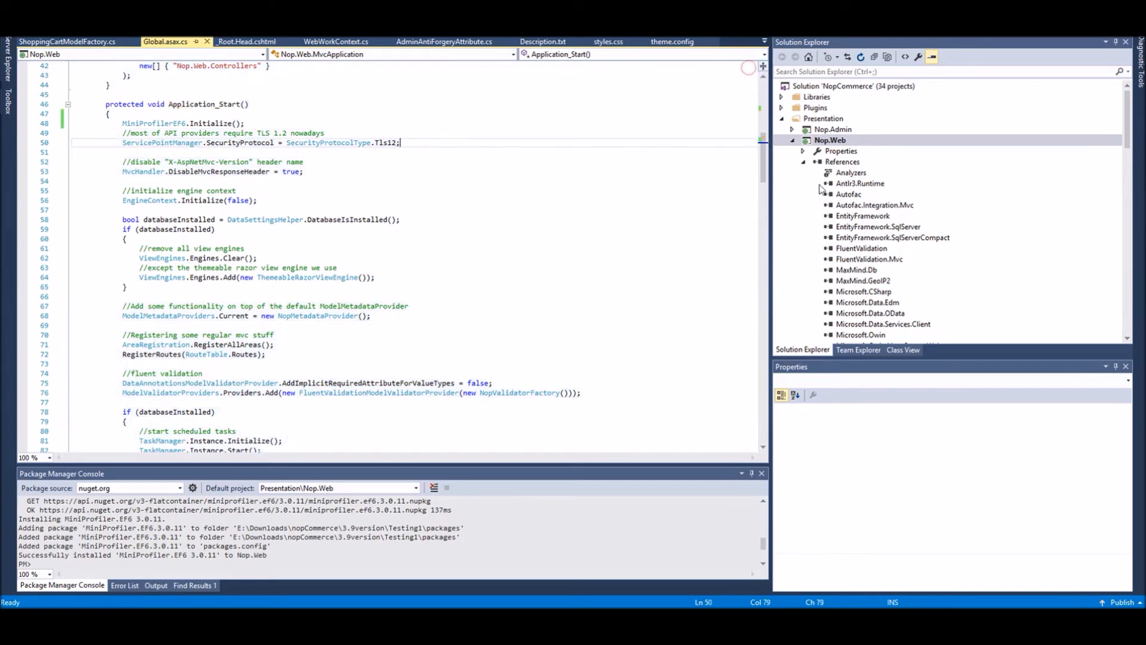
Build the Nop.Web project and run the storefront in the browser
click(830, 140)
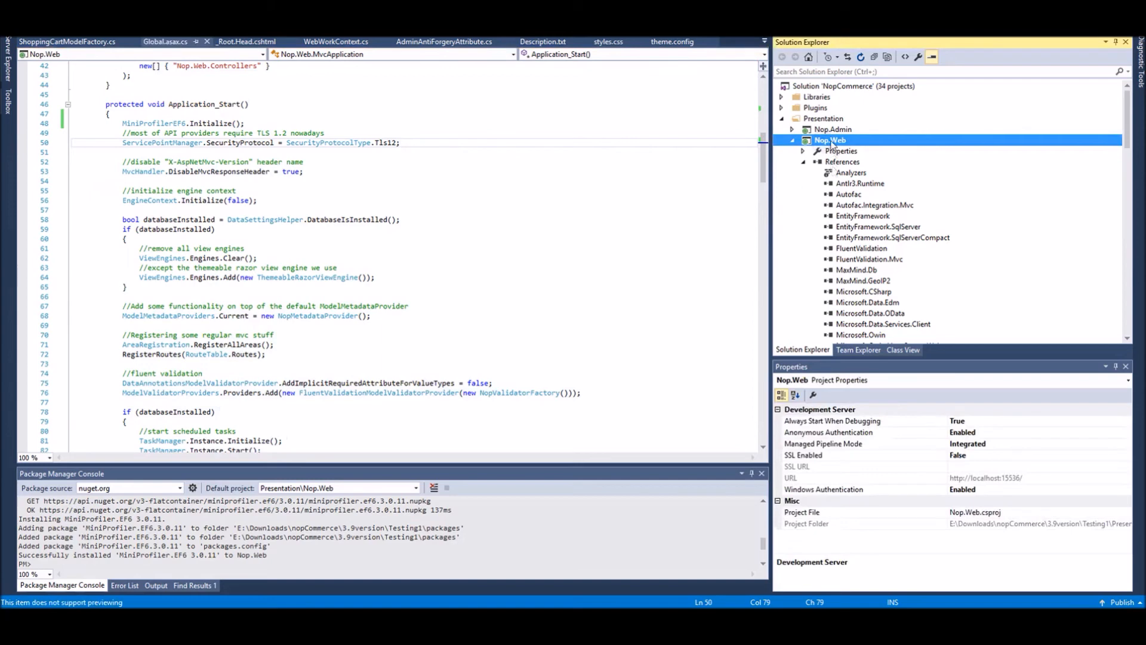
click(401, 219)
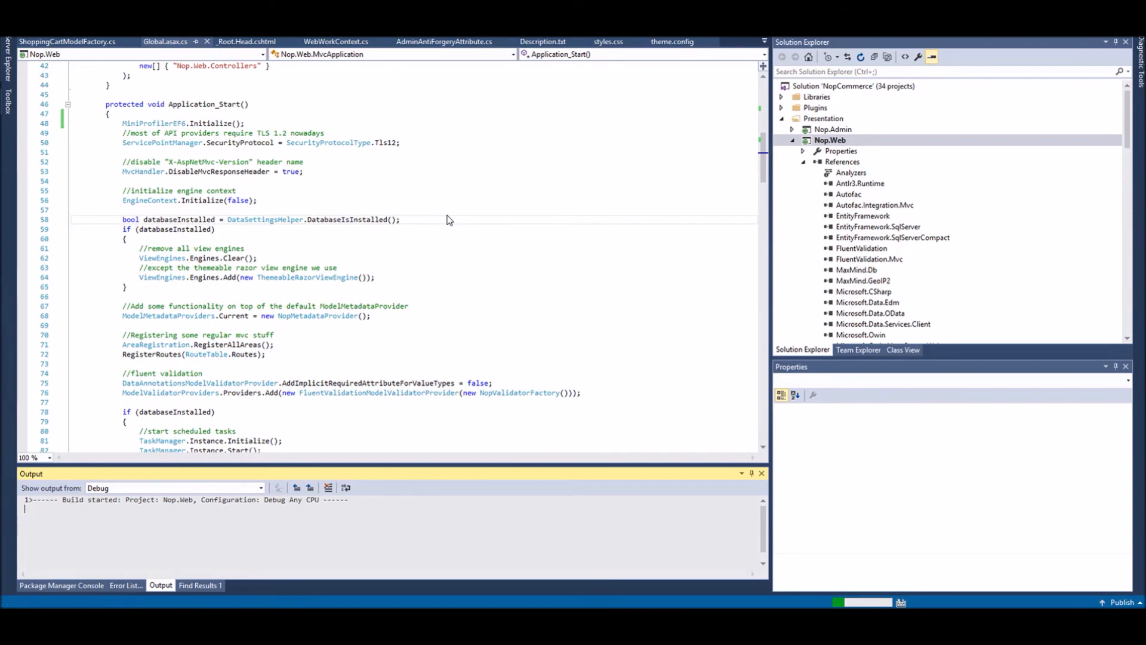
mouse_move(895, 155)
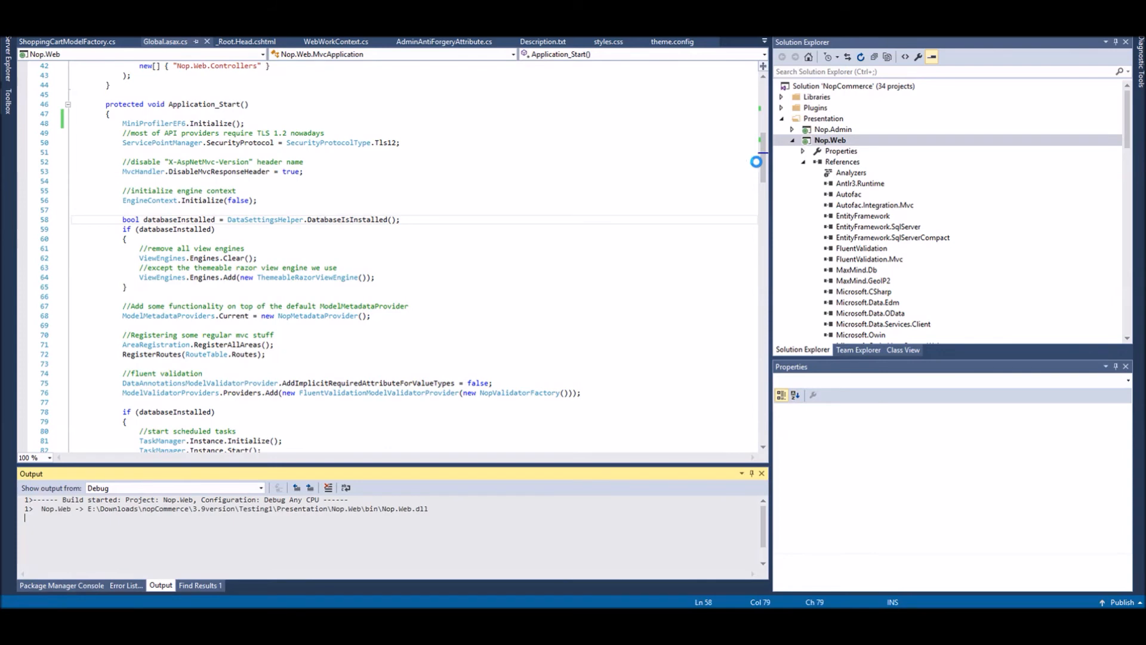
key(F5)
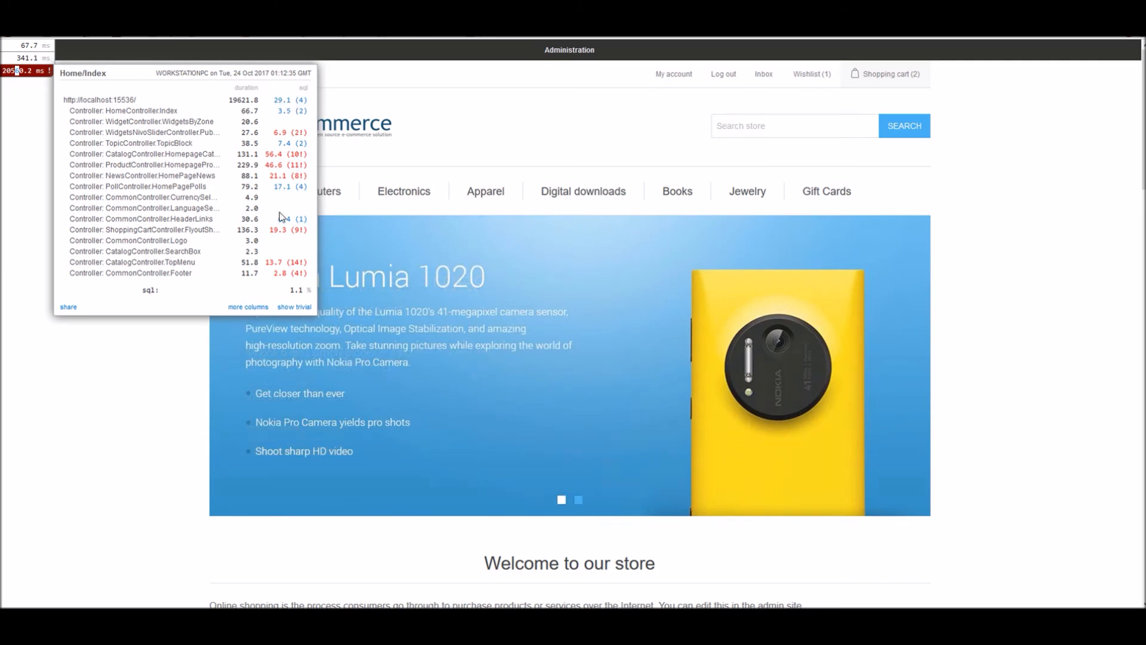
Show more profiler columns and open the home page's SQL query list (29.1 ms, 4 queries)
click(247, 306)
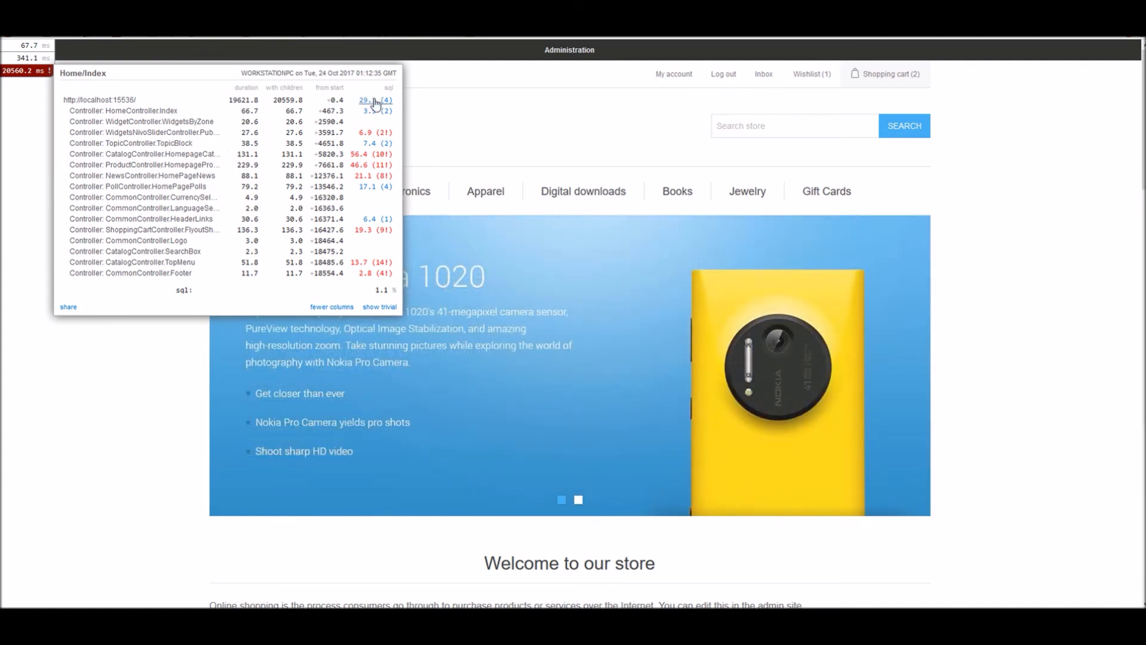
click(373, 100)
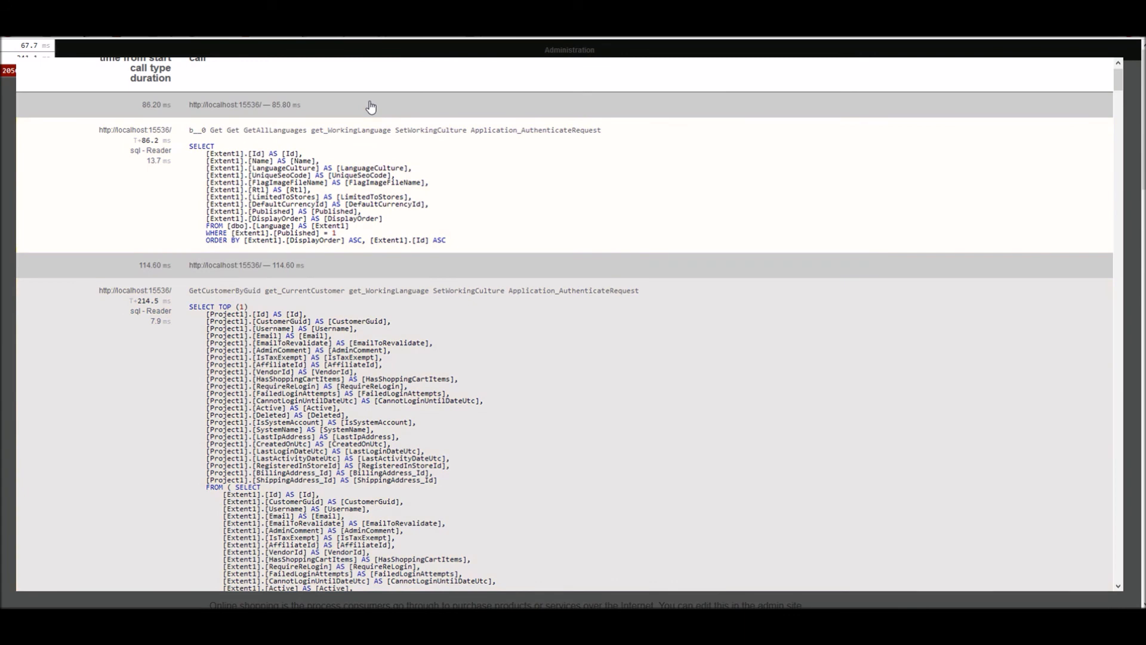
mouse_move(402, 150)
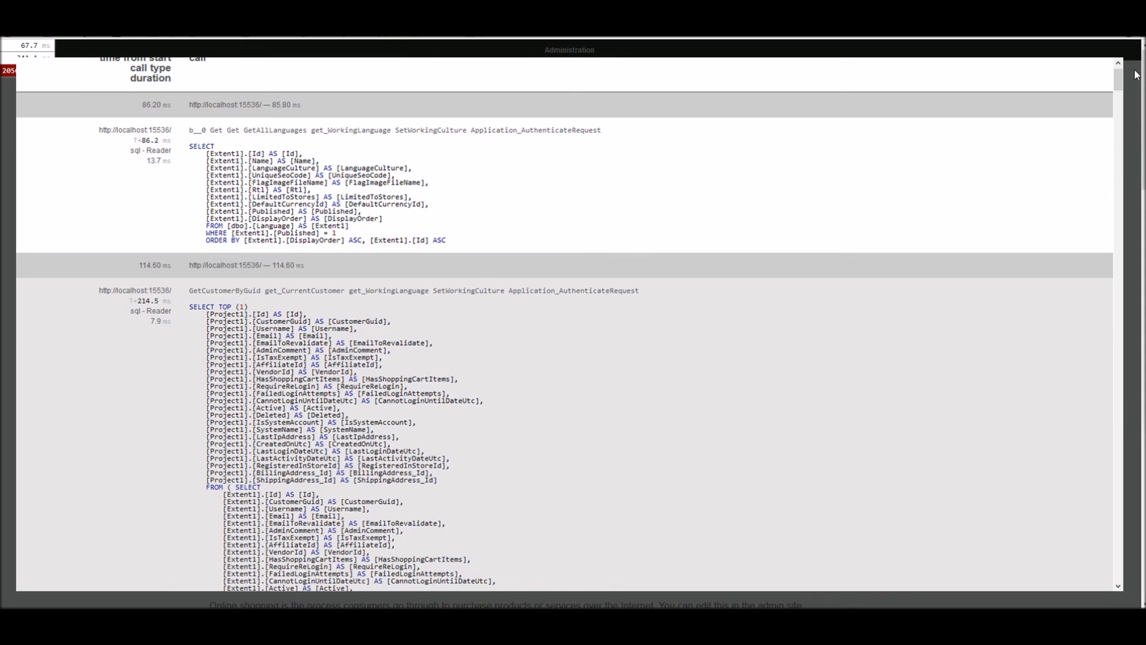
mouse_move(1130, 221)
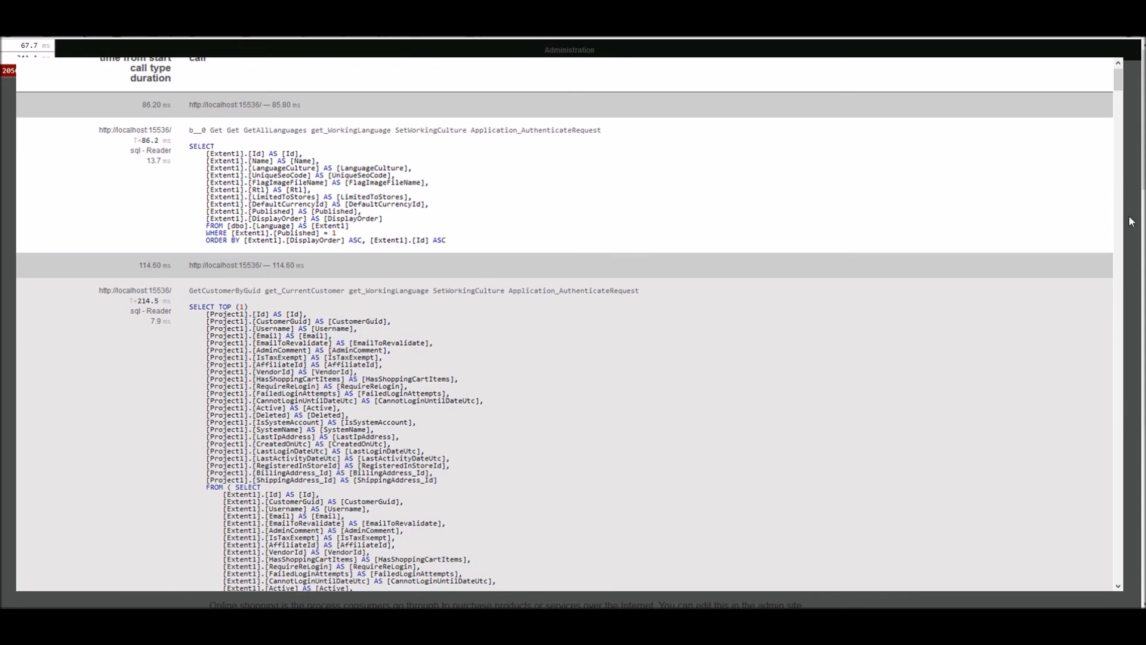